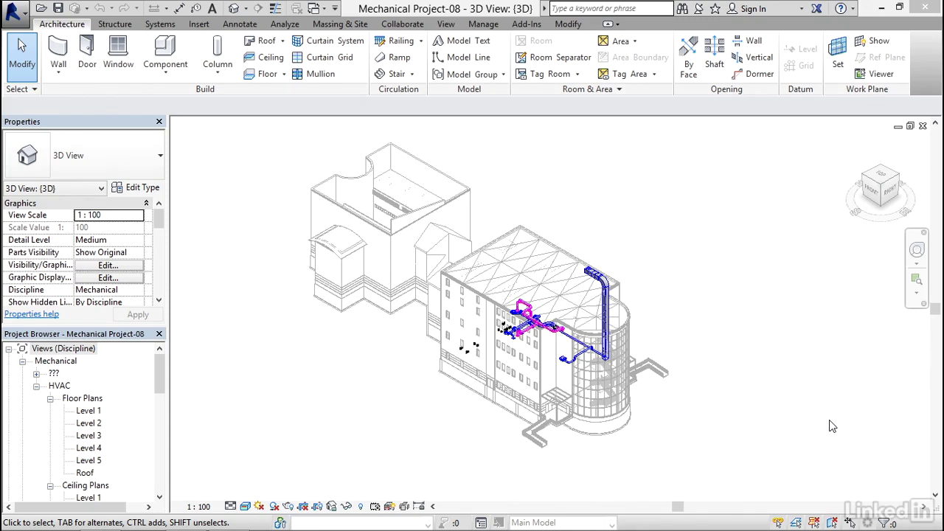
{"action": "mouse_move", "coordinate": [424, 14]}
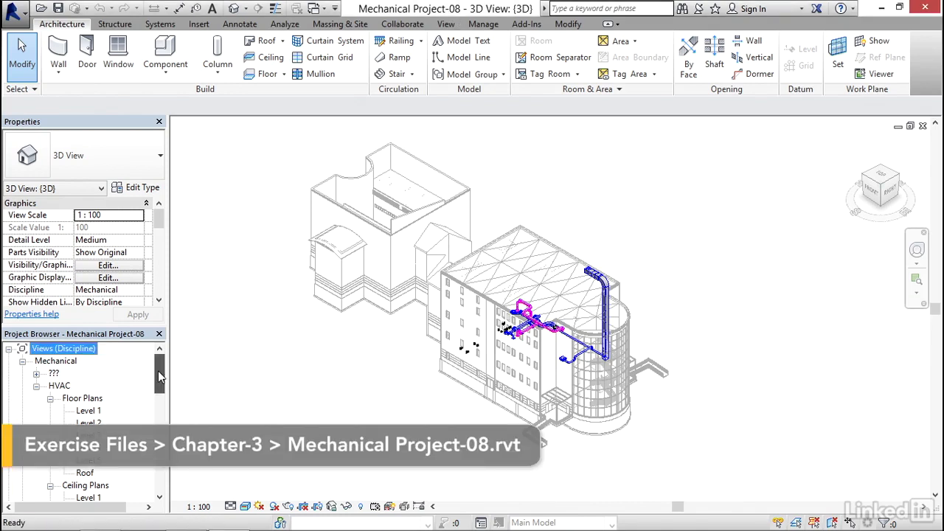
- Open the Level 1 ceiling plan from the Project Browser and pan over its ductwork
{"action": "scroll", "scroll_direction": "down", "scroll_amount": 3}
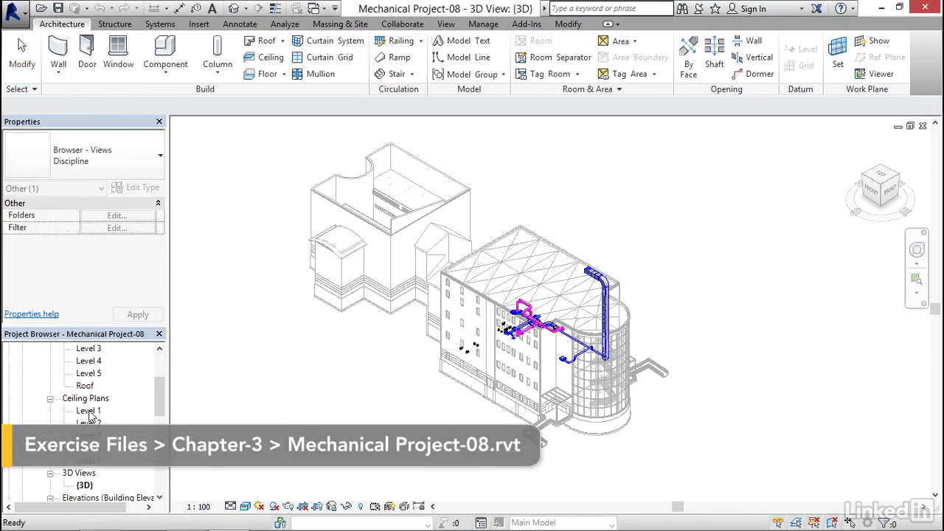
{"action": "double_click", "coordinate": [89, 410]}
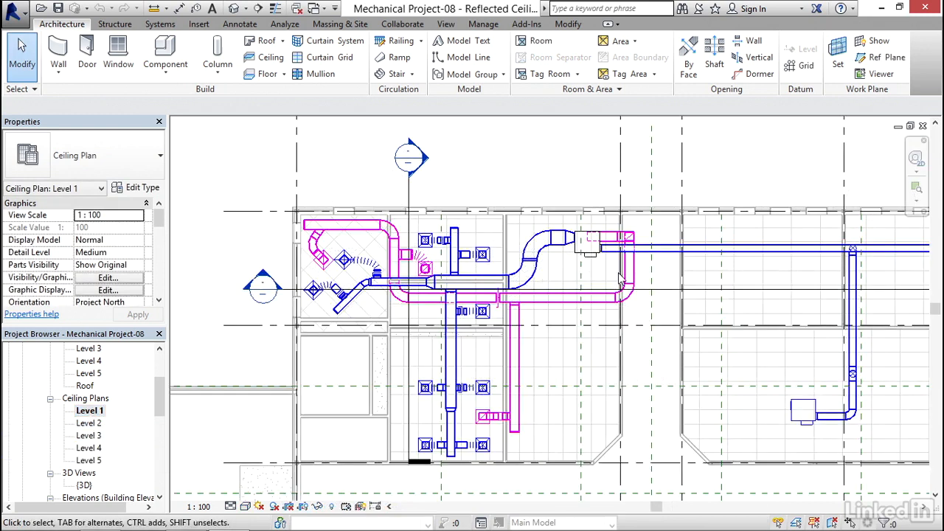
{"action": "scroll", "scroll_direction": "up", "scroll_amount": 3}
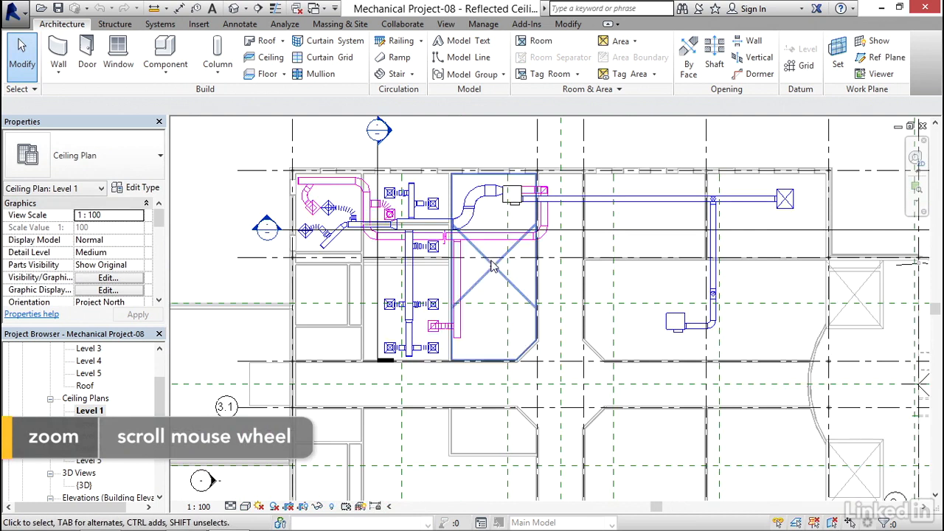
{"action": "scroll", "scroll_direction": "up", "scroll_amount": 3}
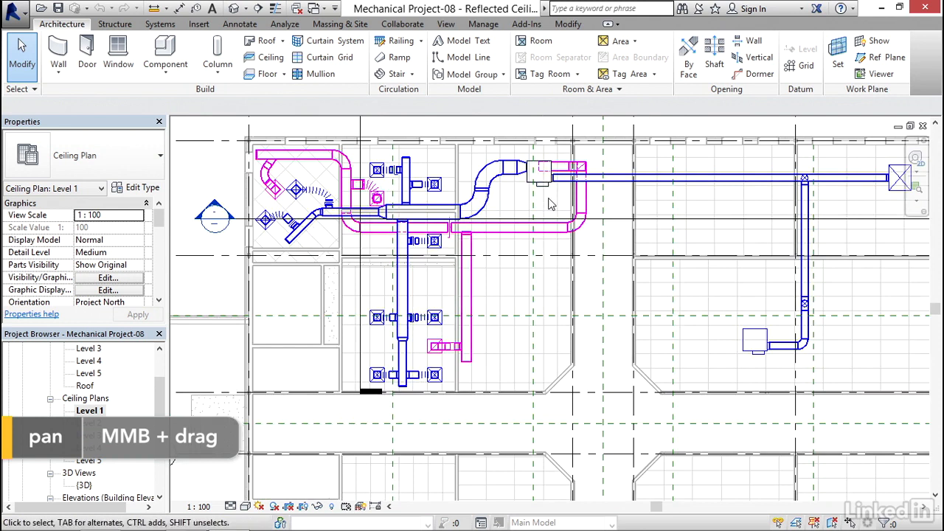
{"action": "left_click_drag", "start_coordinate": [549, 203], "coordinate": [435, 219]}
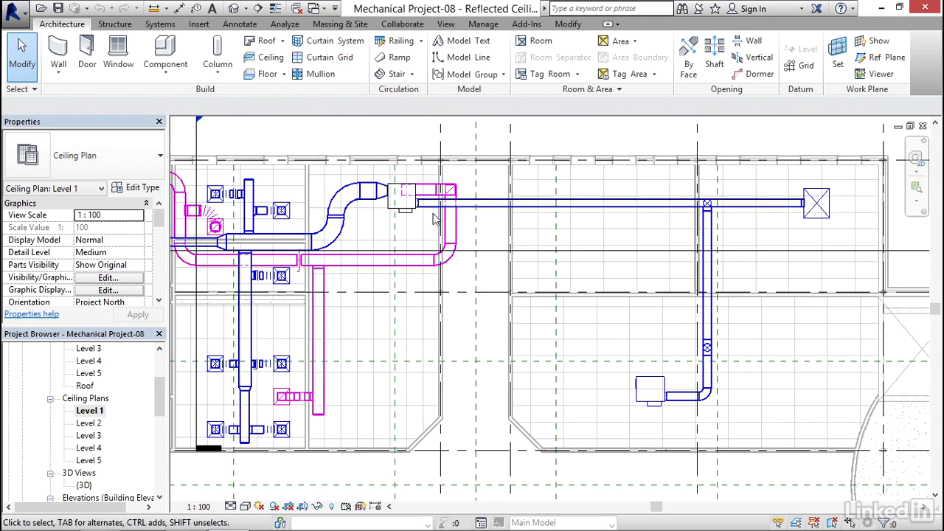
{"action": "mouse_move", "coordinate": [472, 231]}
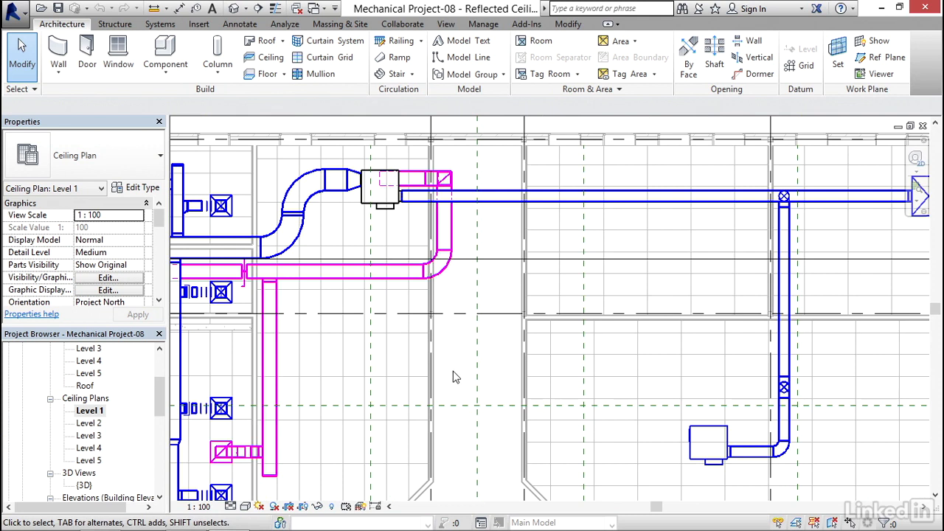
{"action": "scroll", "scroll_direction": "down", "scroll_amount": 3}
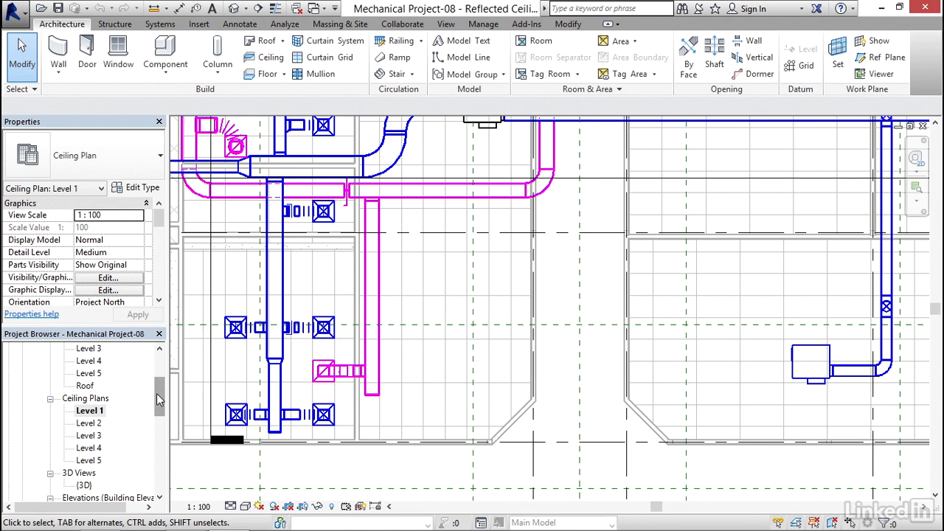
{"action": "scroll", "scroll_direction": "up", "scroll_amount": 3}
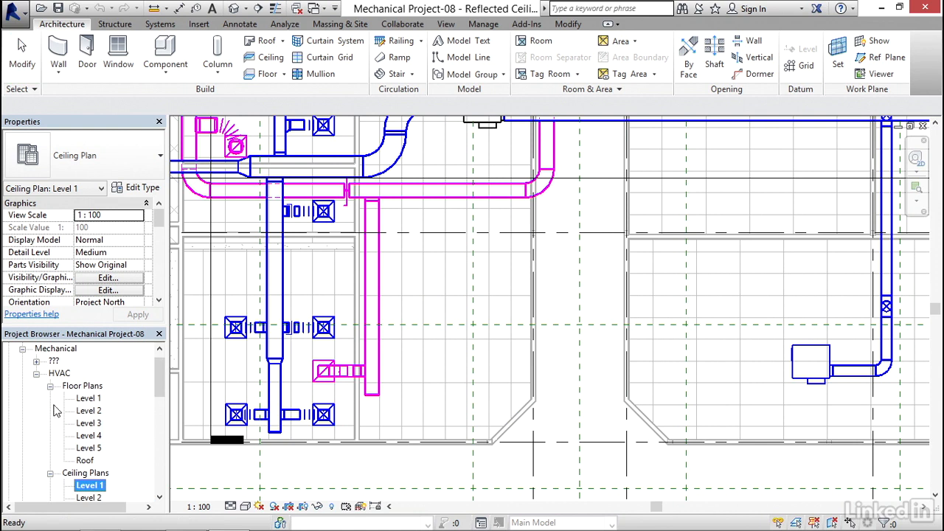
- Open the HVAC Level 1 floor plan showing ducts over Reception, Office and Kitchen
{"action": "double_click", "coordinate": [88, 397]}
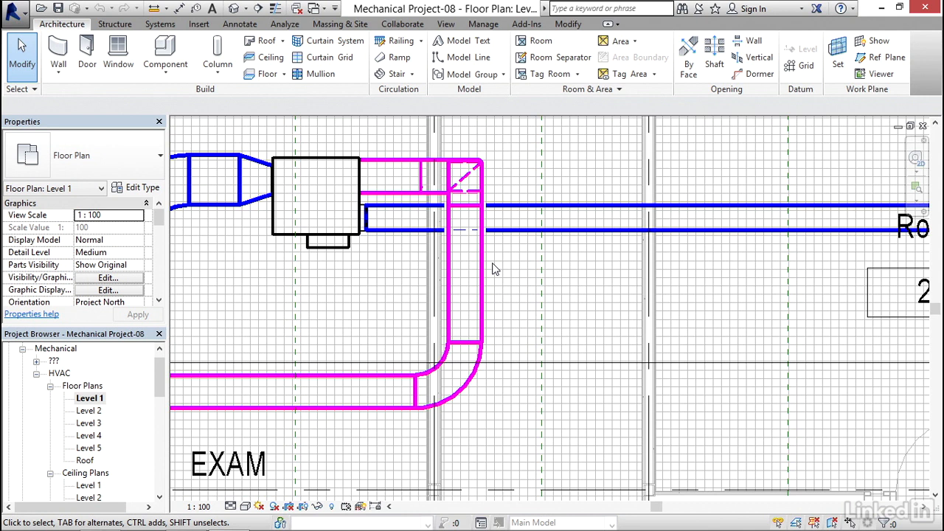
{"action": "mouse_move", "coordinate": [465, 273]}
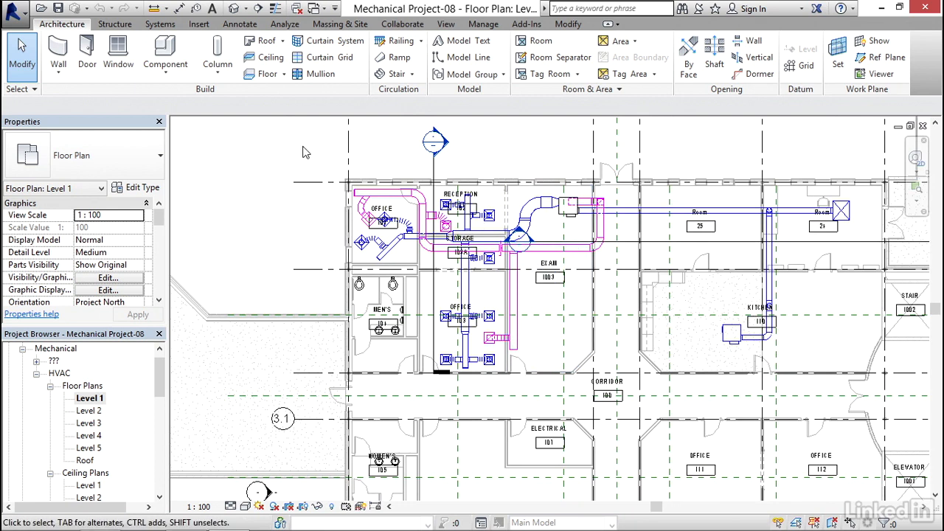
{"action": "left_click", "coordinate": [445, 24]}
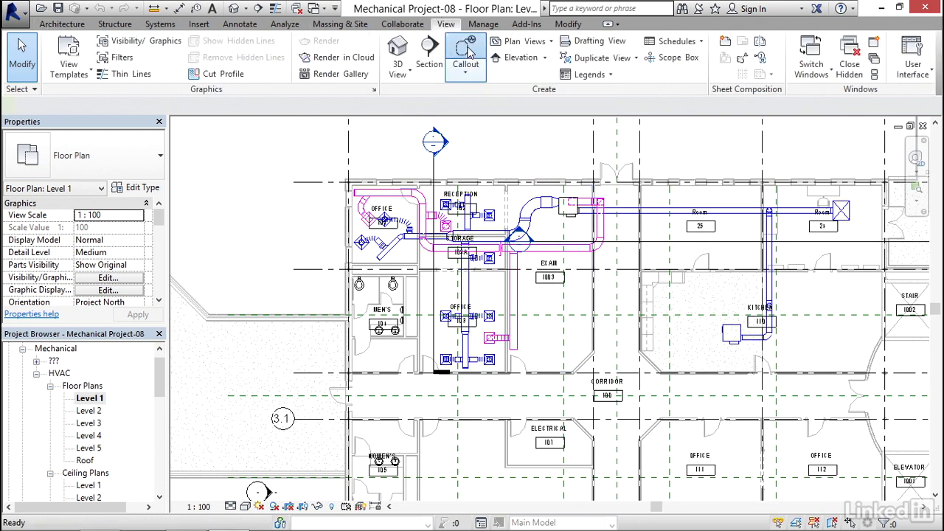
- Draw a callout around the Reception and Office ductwork and open Level 1 - Callout 1
{"action": "left_click", "coordinate": [465, 56]}
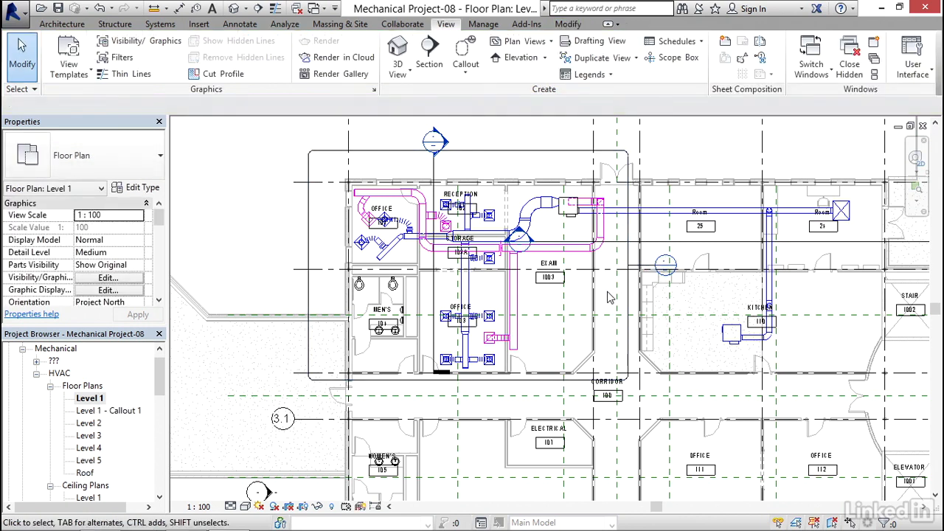
{"action": "mouse_move", "coordinate": [666, 264]}
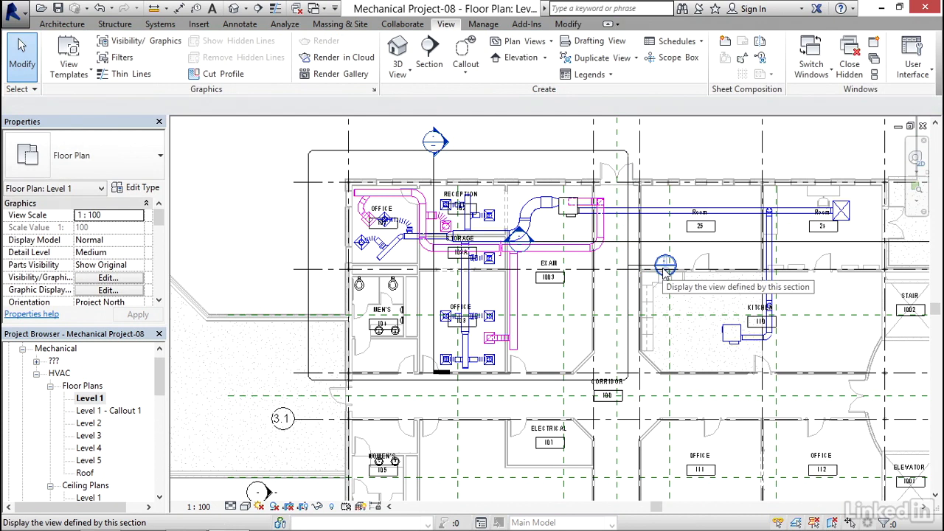
{"action": "mouse_move", "coordinate": [646, 260]}
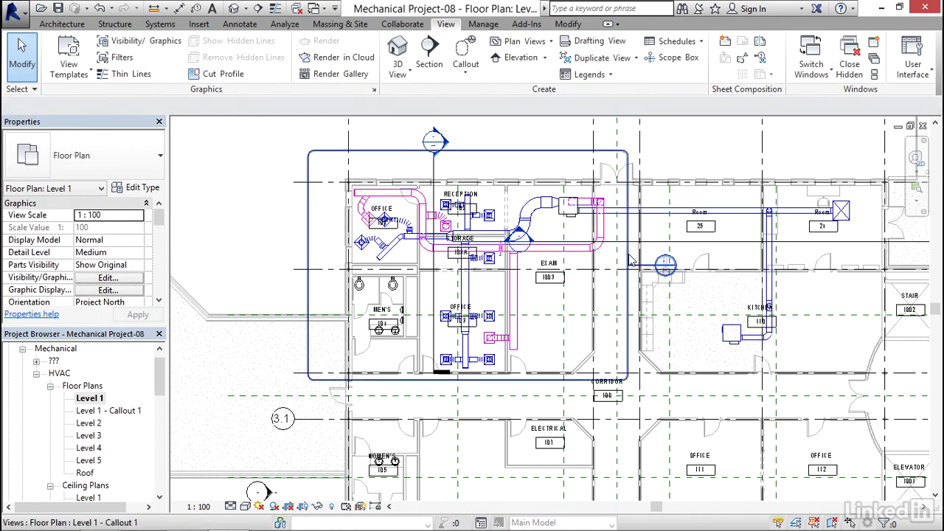
{"action": "mouse_move", "coordinate": [663, 264]}
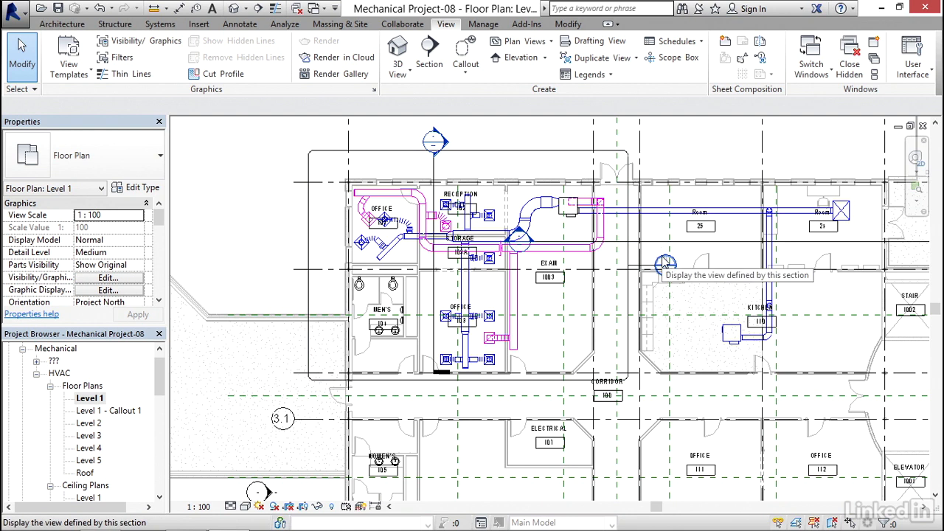
{"action": "left_click", "coordinate": [666, 263]}
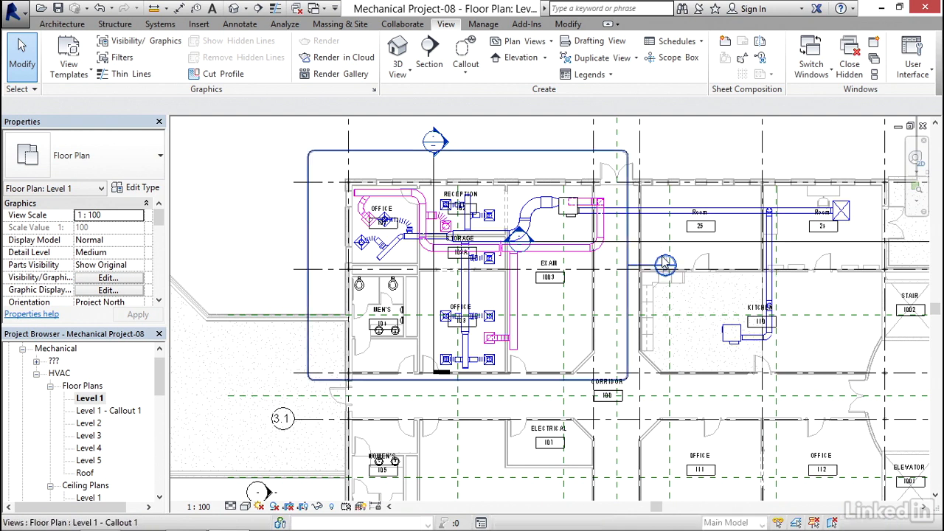
{"action": "double_click", "coordinate": [108, 410]}
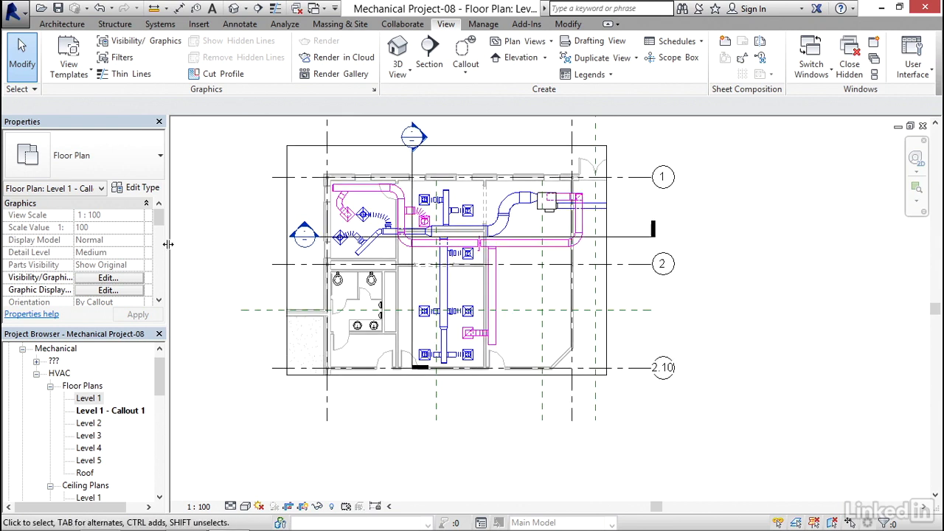
- Set the Level 1 - Callout 1 view template to <None> in its Properties
{"action": "scroll", "scroll_direction": "down", "scroll_amount": 3}
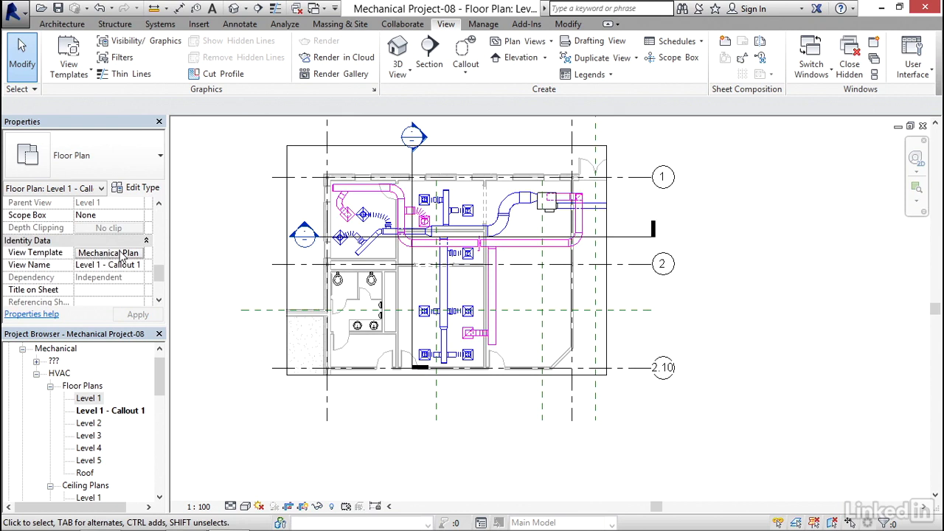
{"action": "left_click", "coordinate": [109, 252]}
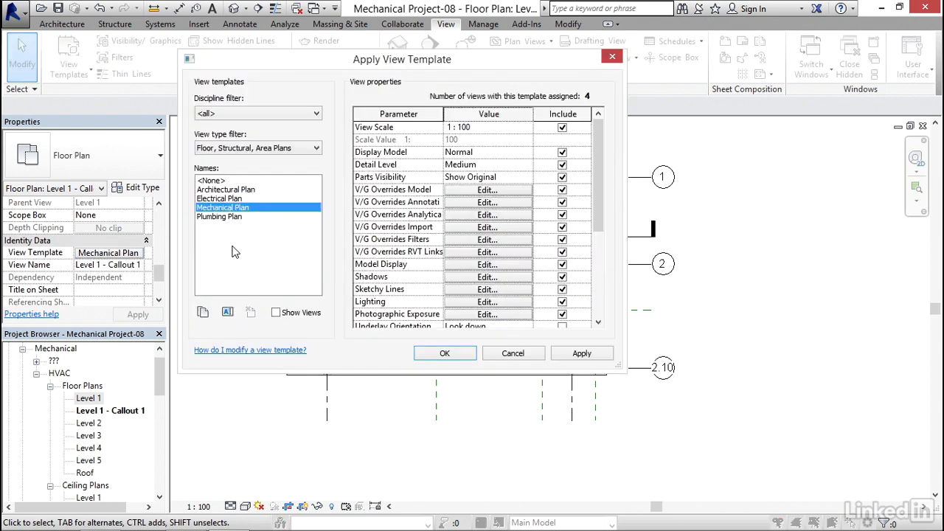
{"action": "left_click", "coordinate": [211, 180]}
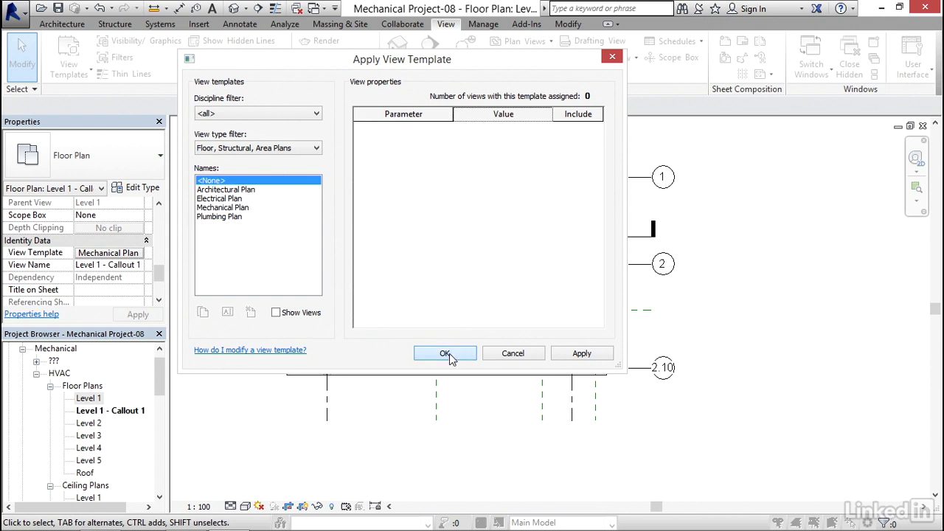
{"action": "left_click", "coordinate": [444, 353]}
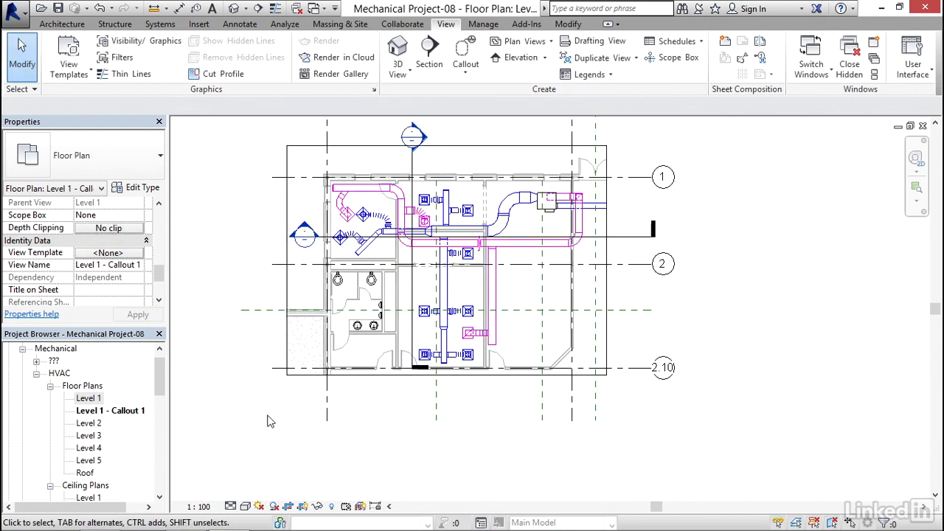
{"action": "left_click", "coordinate": [196, 506]}
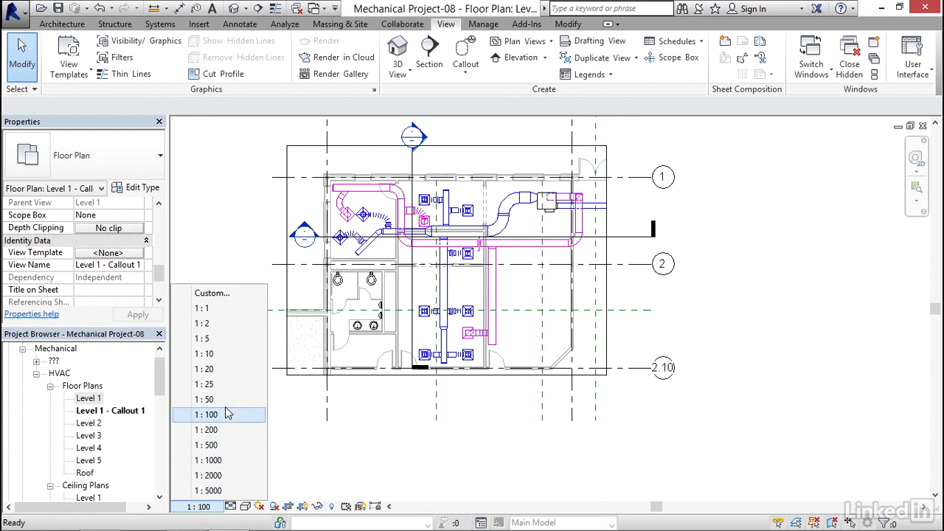
- Set the callout view scale to 1 : 50
{"action": "left_click", "coordinate": [204, 399]}
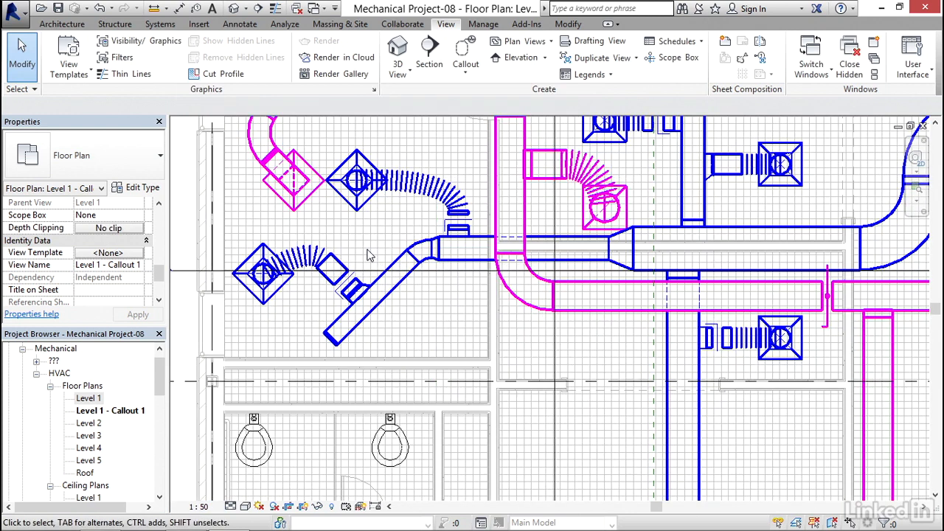
{"action": "mouse_move", "coordinate": [369, 311]}
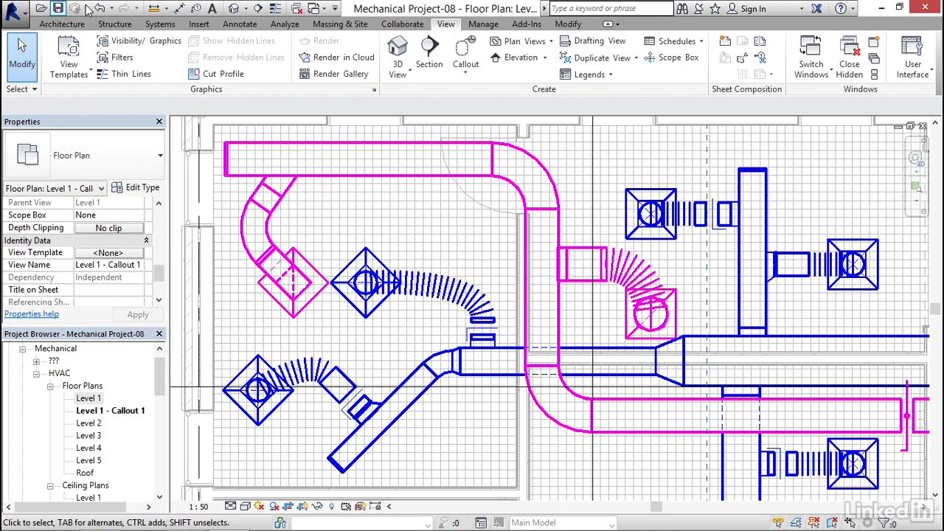
{"action": "mouse_move", "coordinate": [197, 8]}
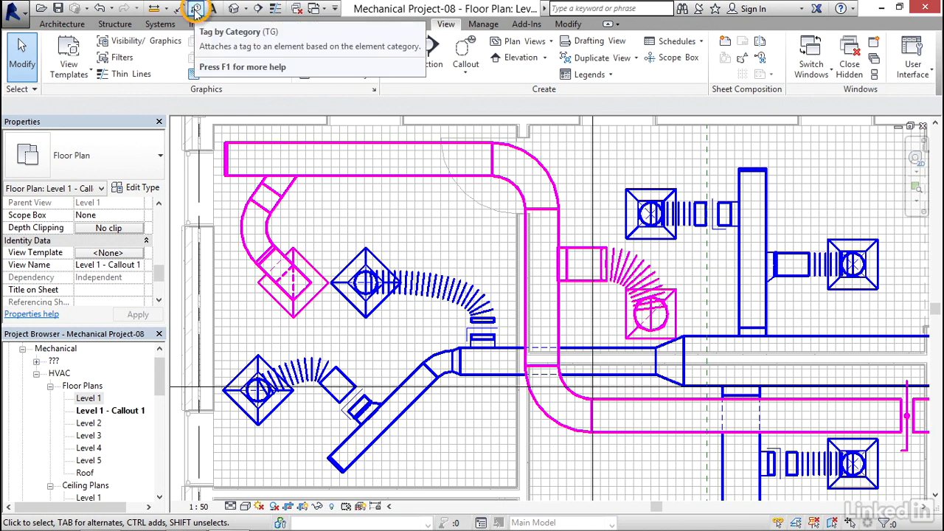
- Tag the upper-left air terminal by category so it reads 1 and 235.0 L/s
{"action": "left_click", "coordinate": [196, 8]}
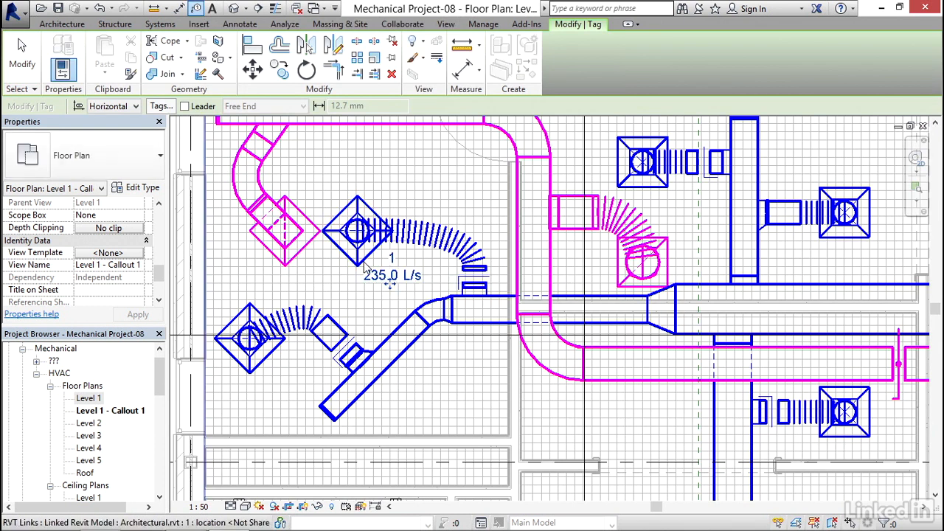
{"action": "left_click", "coordinate": [445, 24]}
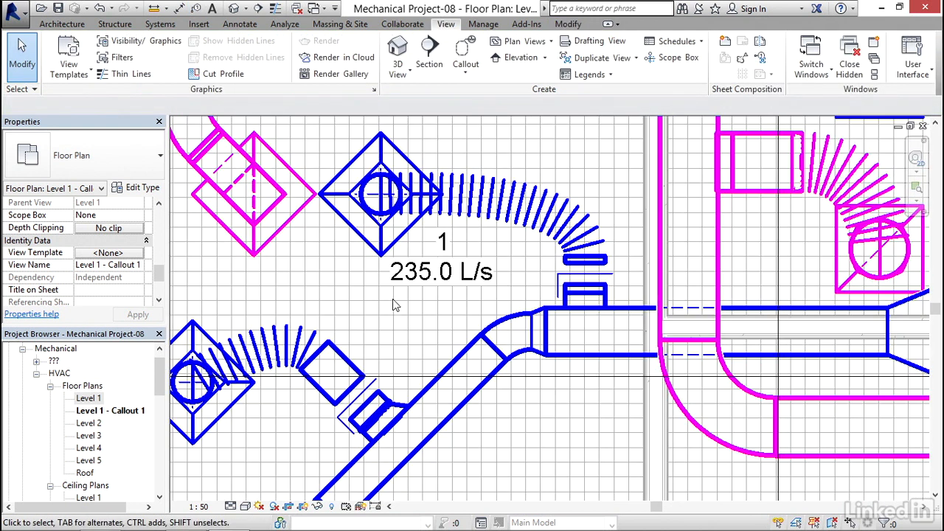
{"action": "mouse_move", "coordinate": [350, 249]}
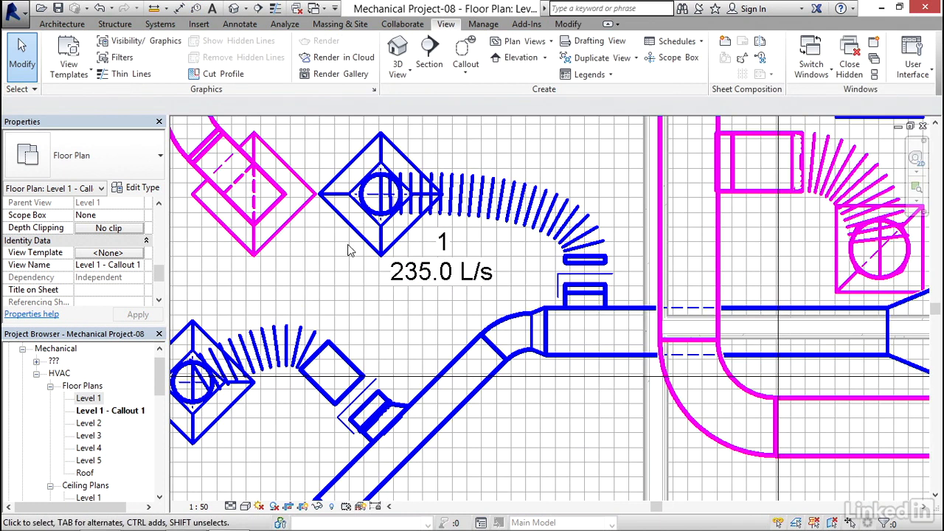
- Give the selected upper diffuser the Identity Data mark D1 so its tag reads D-1
{"action": "left_click", "coordinate": [379, 192]}
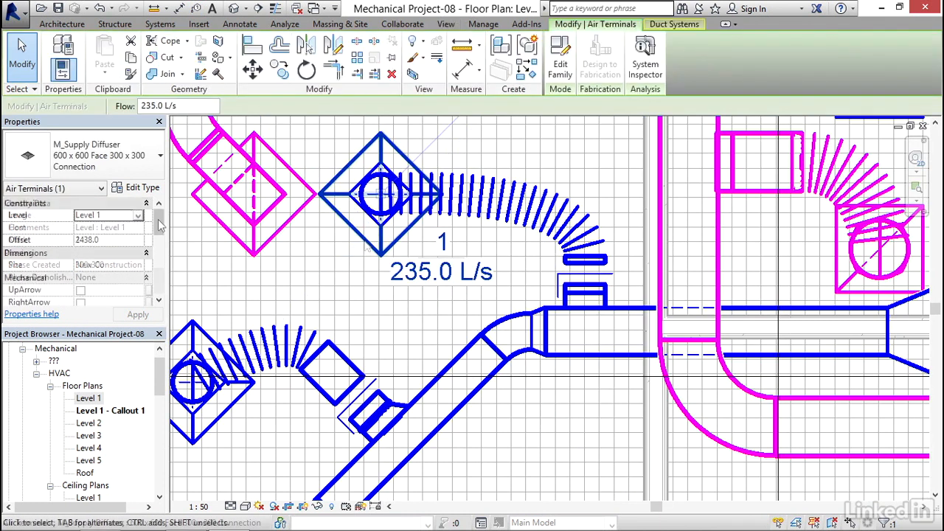
{"action": "scroll", "scroll_direction": "down", "scroll_amount": 3}
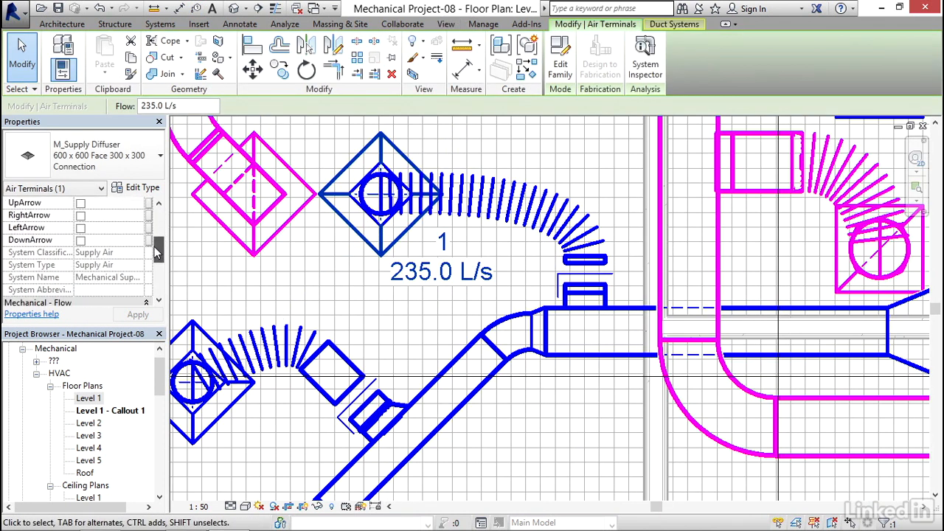
{"action": "scroll", "scroll_direction": "down", "scroll_amount": 3}
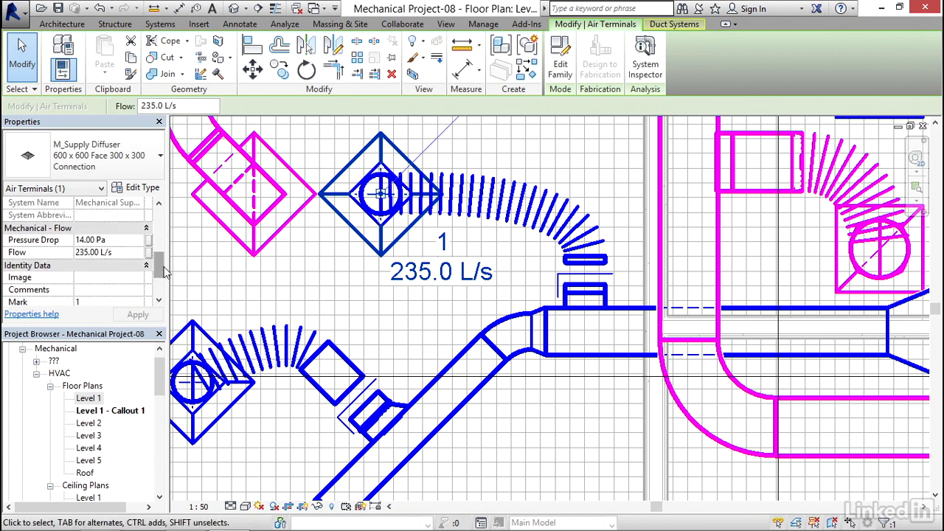
{"action": "scroll", "scroll_direction": "down", "scroll_amount": 3}
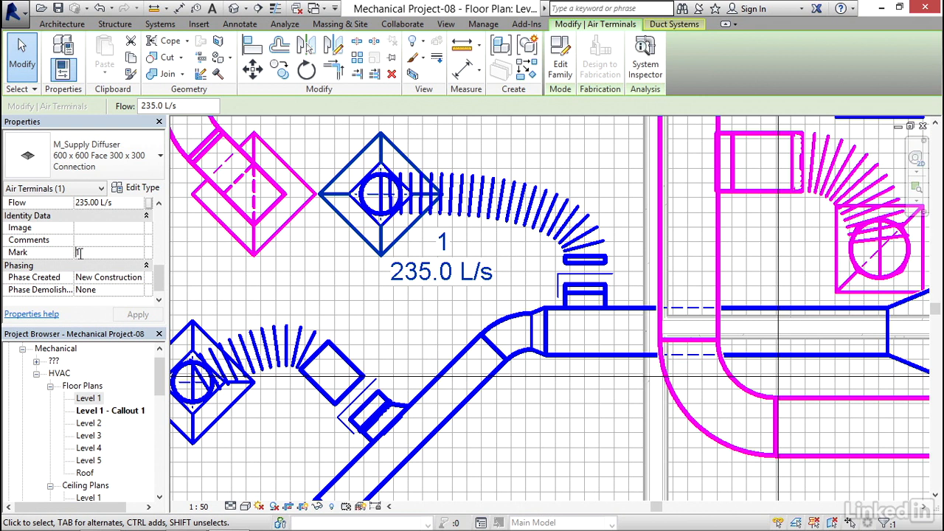
{"action": "type", "text": "D1"}
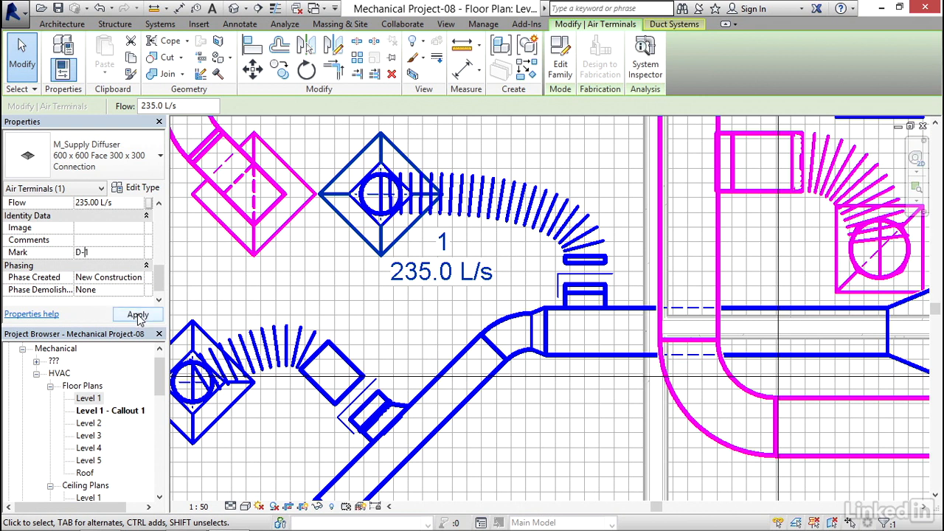
{"action": "left_click", "coordinate": [137, 314]}
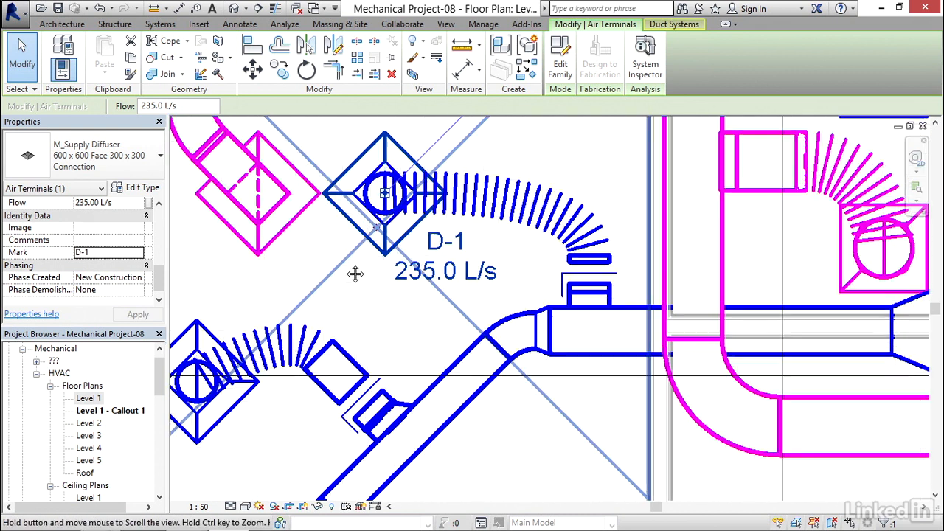
{"action": "left_click", "coordinate": [445, 25]}
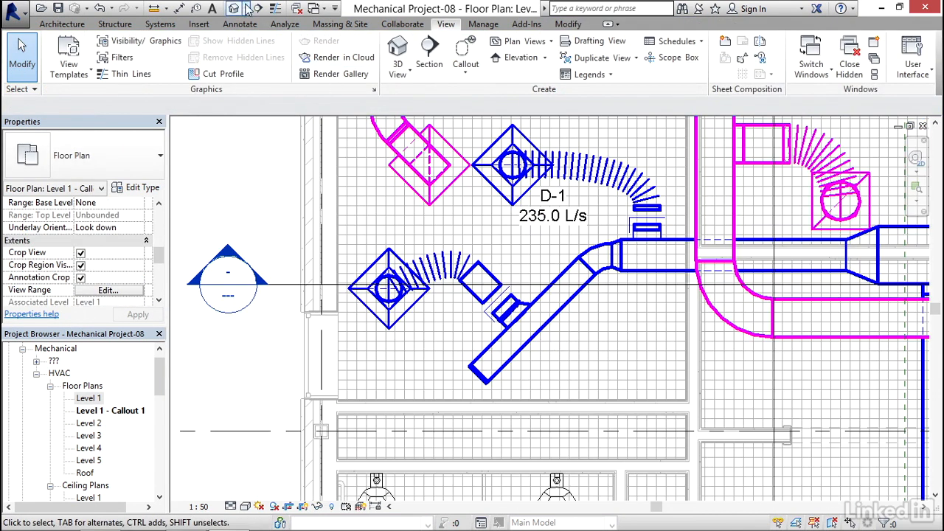
{"action": "mouse_move", "coordinate": [197, 8]}
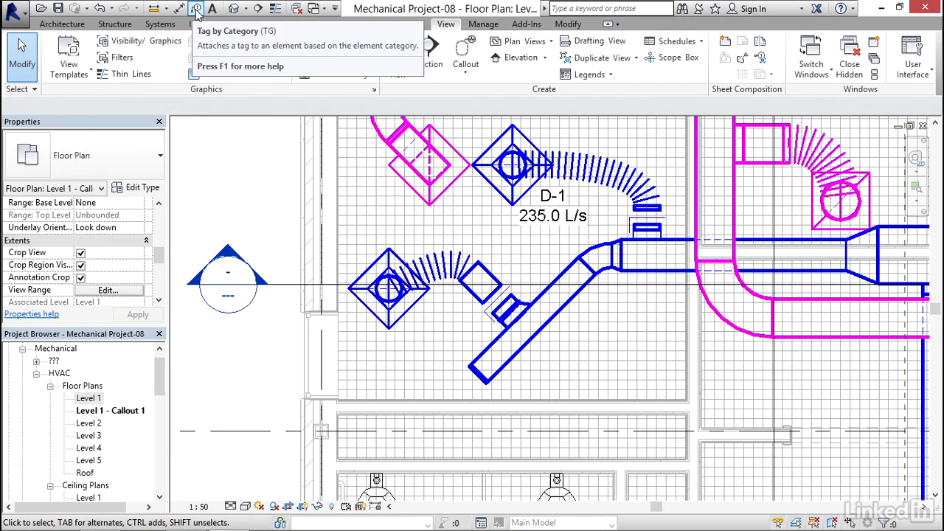
- Tag the lower-left diffuser with a free-end leader tag reading 2 and 235.0 L/s
{"action": "left_click", "coordinate": [196, 8]}
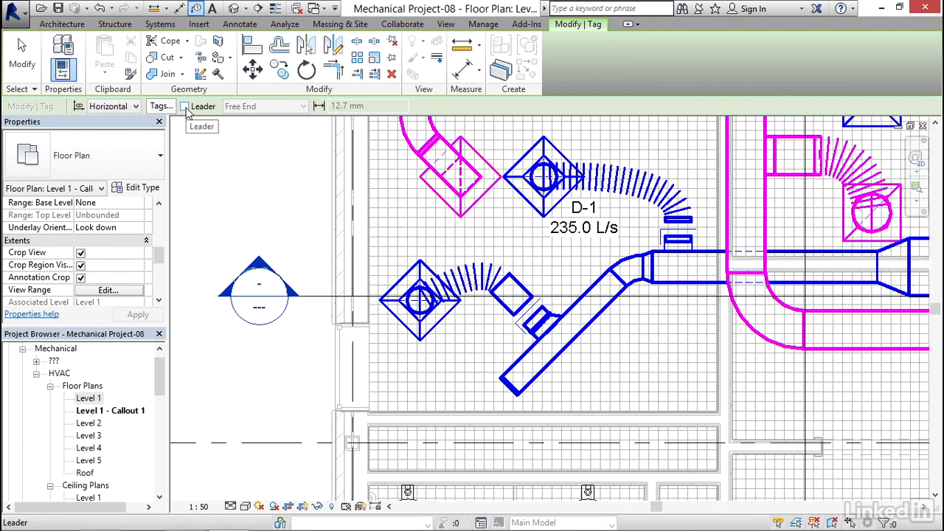
{"action": "left_click", "coordinate": [185, 106]}
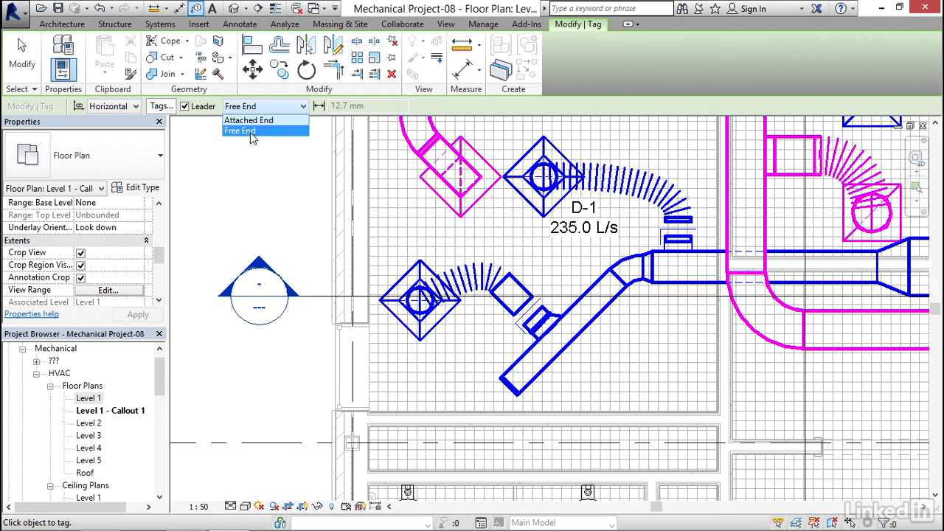
{"action": "left_click", "coordinate": [239, 131]}
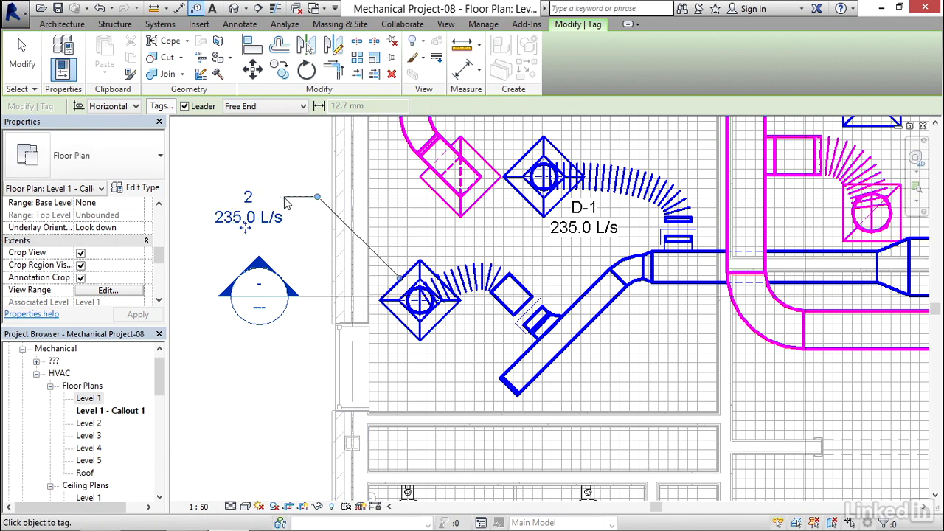
{"action": "left_click", "coordinate": [446, 24]}
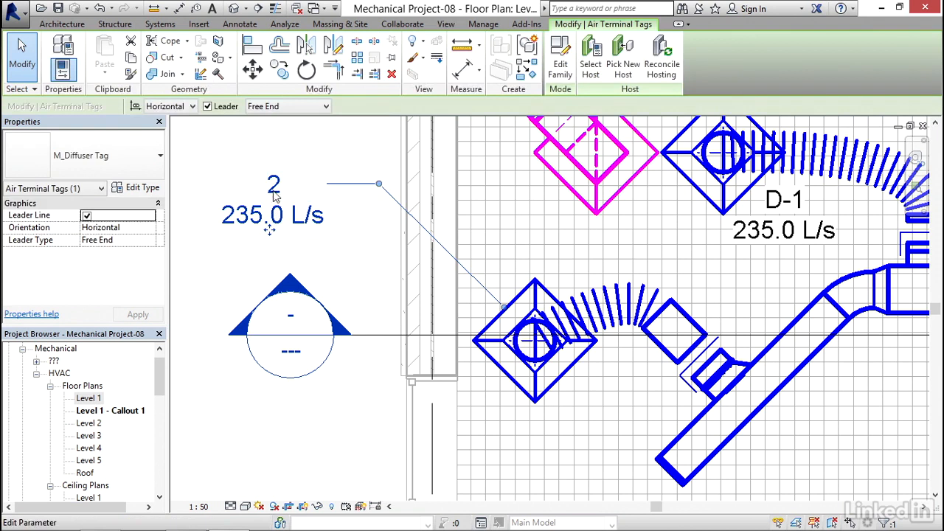
- Edit the lower diffuser's tag number in place to D2
{"action": "double_click", "coordinate": [272, 184]}
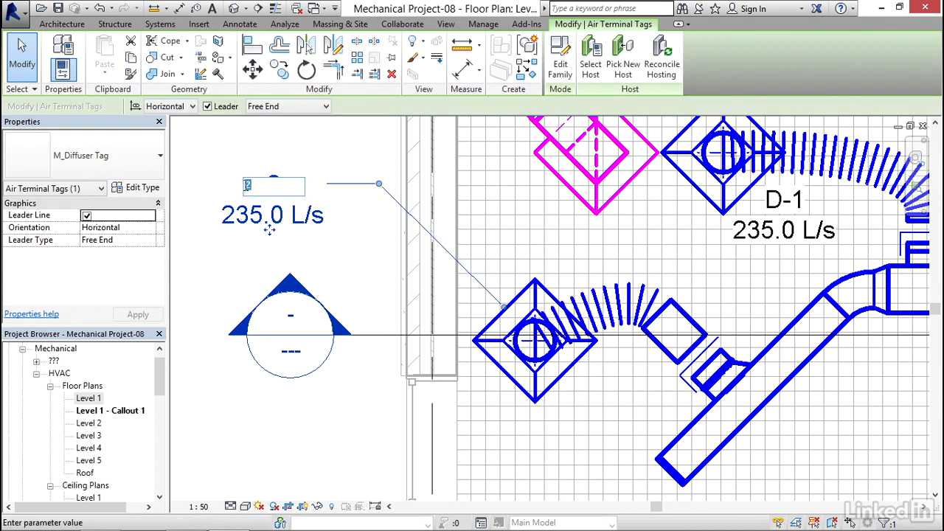
{"action": "type", "text": "D2"}
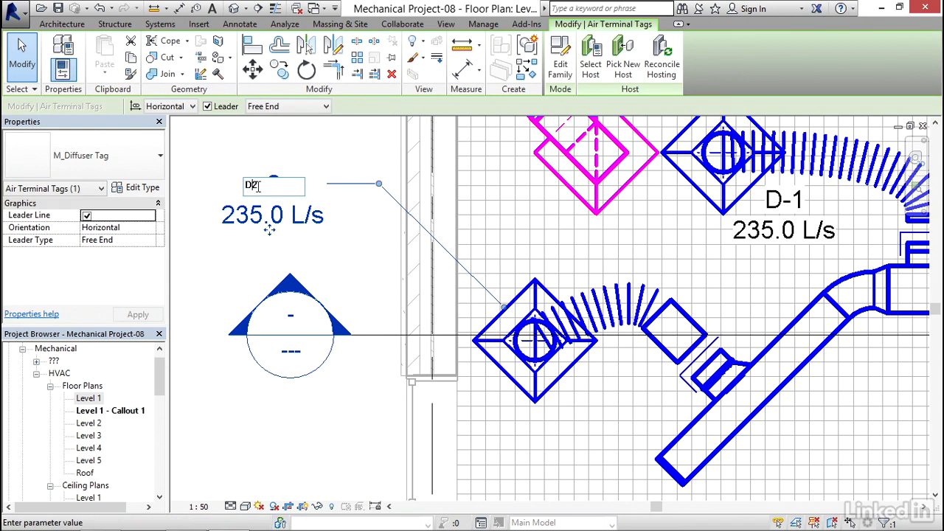
{"action": "key", "text": "Return"}
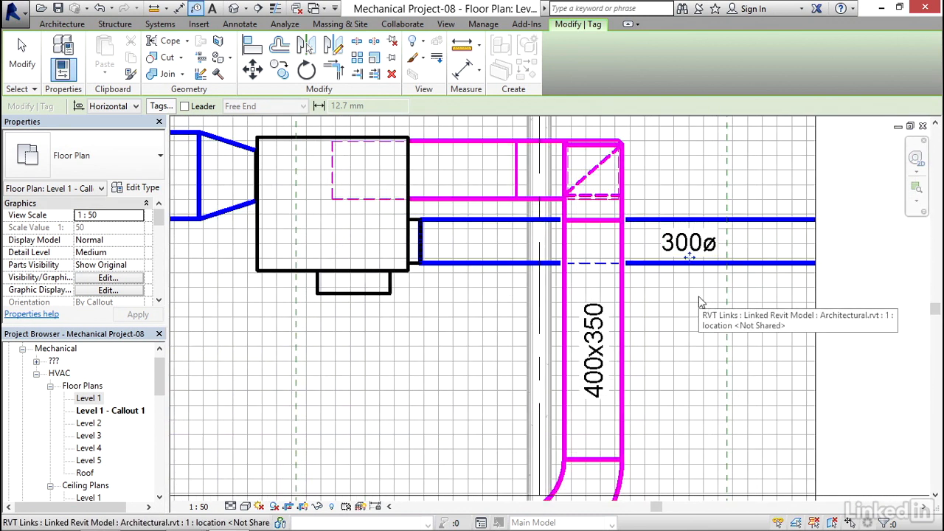
{"action": "mouse_move", "coordinate": [719, 258]}
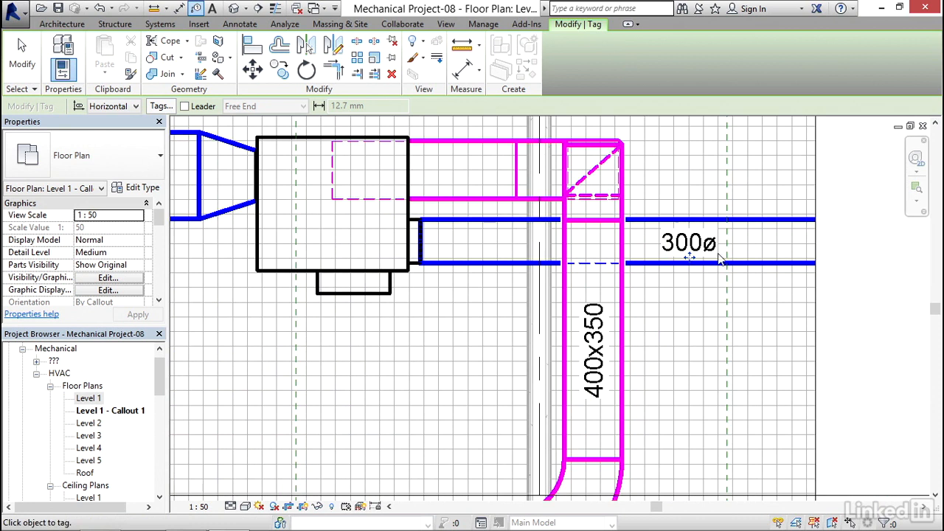
{"action": "mouse_move", "coordinate": [516, 331]}
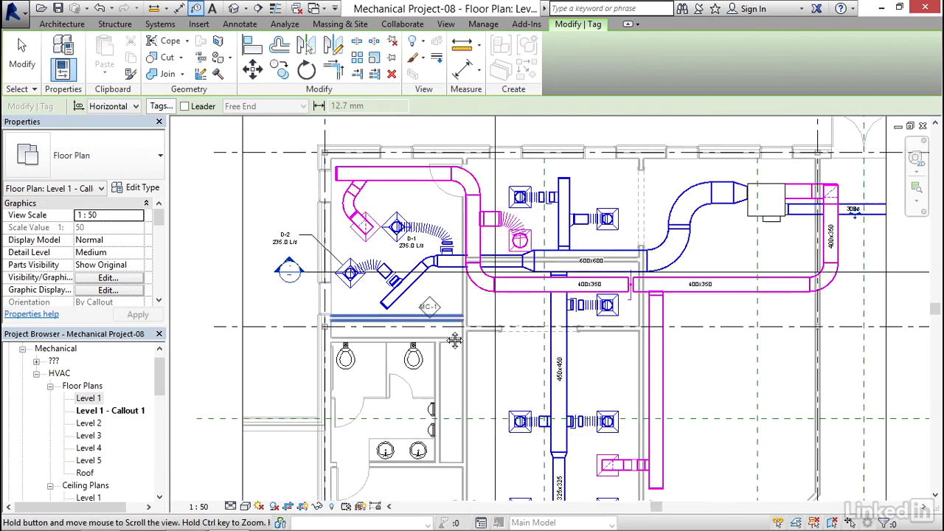
- Pan to the lower diffusers and enable leaders for the 275ø branch duct size tag
{"action": "left_click_drag", "start_coordinate": [453, 339], "coordinate": [451, 278]}
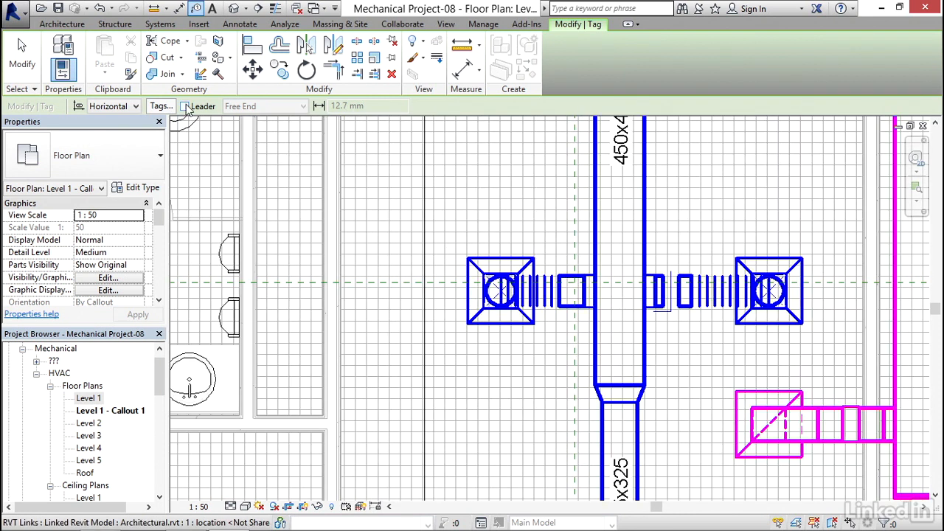
{"action": "left_click", "coordinate": [184, 105]}
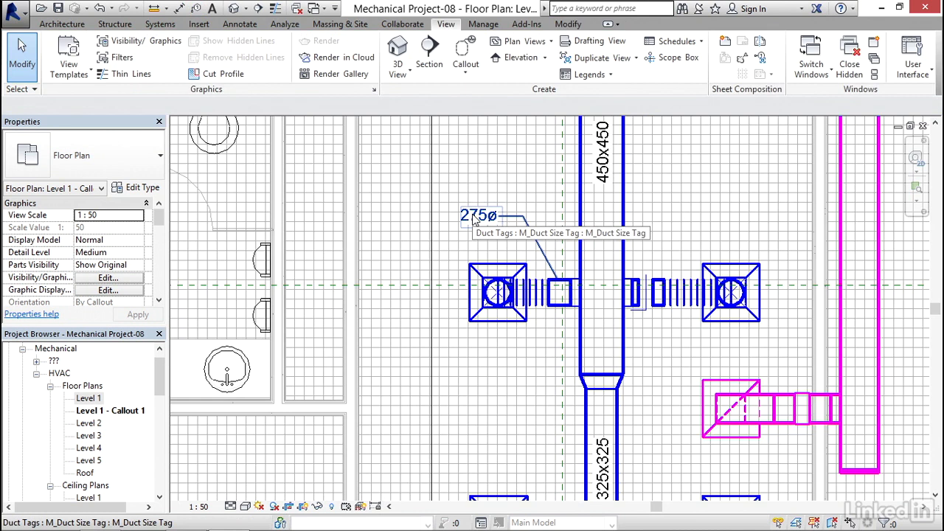
- Change the 275ø duct size tag type's Leader Arrowhead from none to an arrow style
{"action": "left_click", "coordinate": [477, 215]}
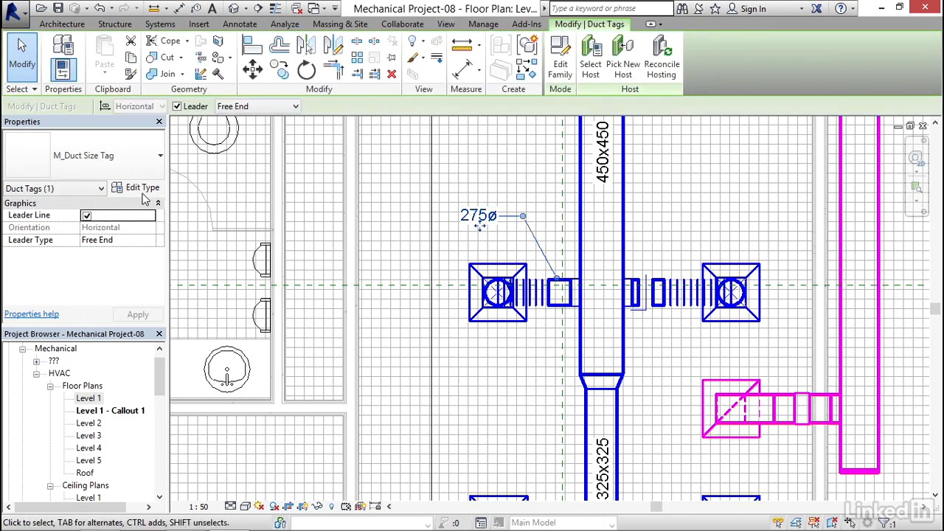
{"action": "left_click", "coordinate": [142, 187]}
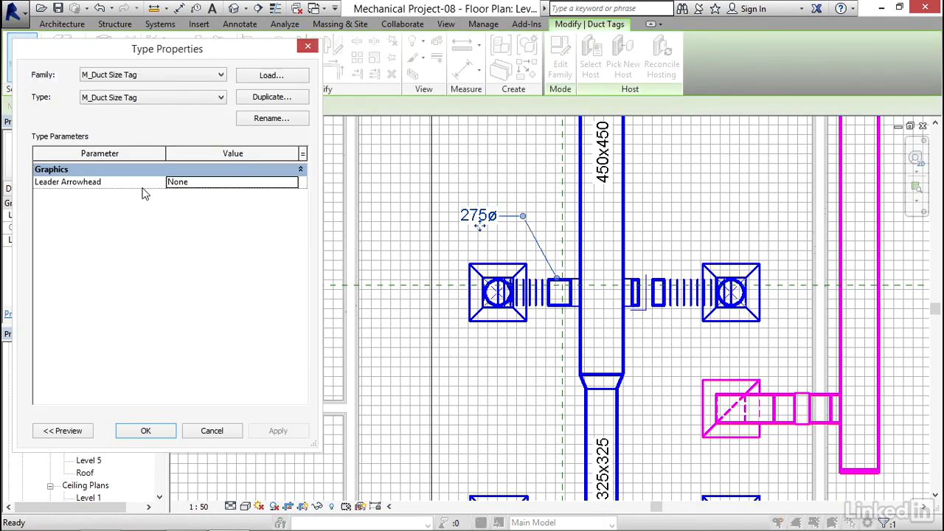
{"action": "left_click", "coordinate": [293, 182]}
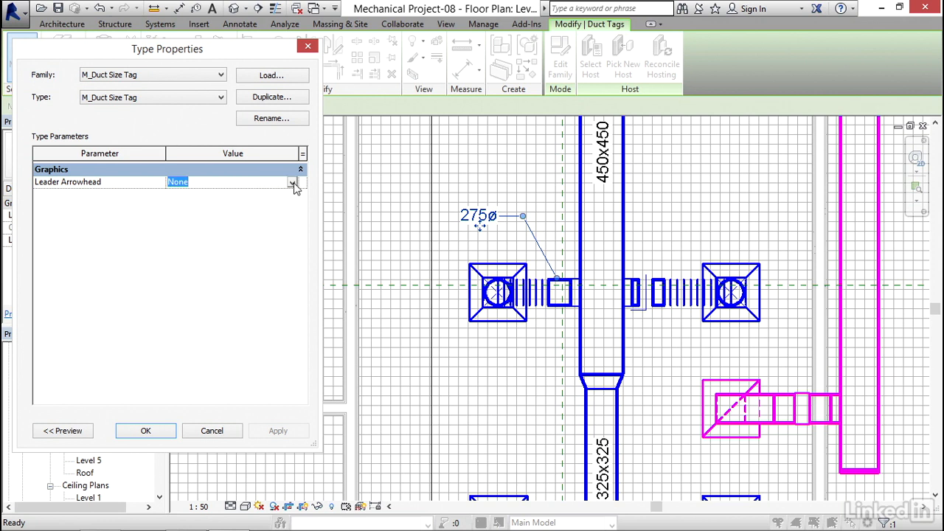
{"action": "left_click", "coordinate": [293, 182]}
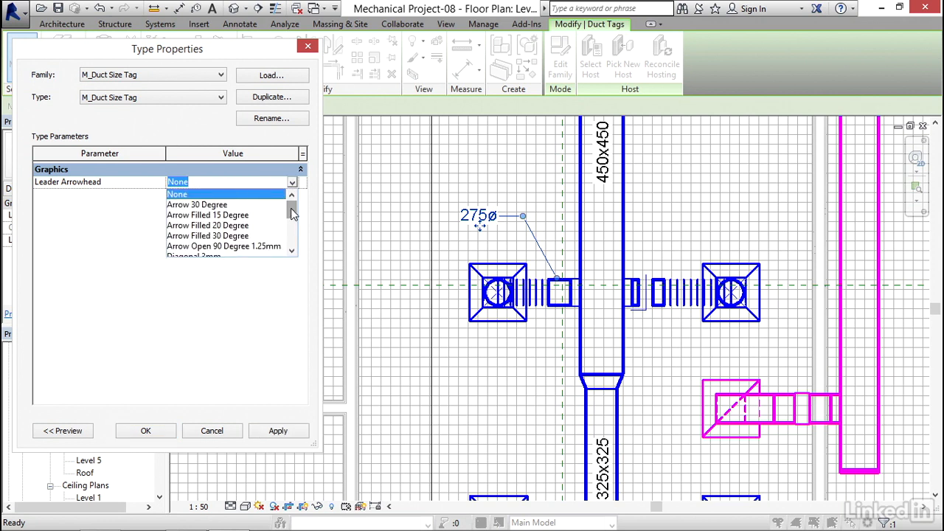
{"action": "scroll", "scroll_direction": "down", "scroll_amount": 3}
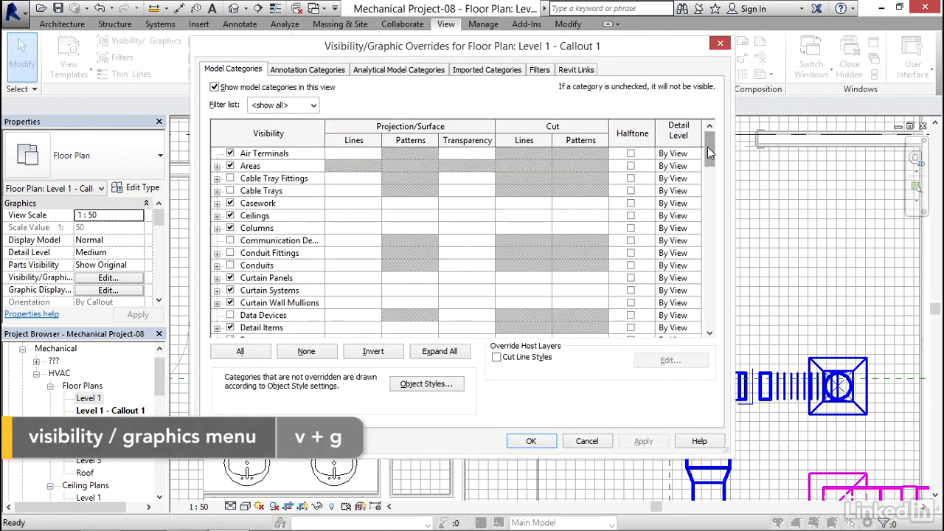
- Uncheck Visible for the Floors projection surface patterns in Level 1 - Callout 1's visibility overrides
{"action": "scroll", "scroll_direction": "down", "scroll_amount": 3}
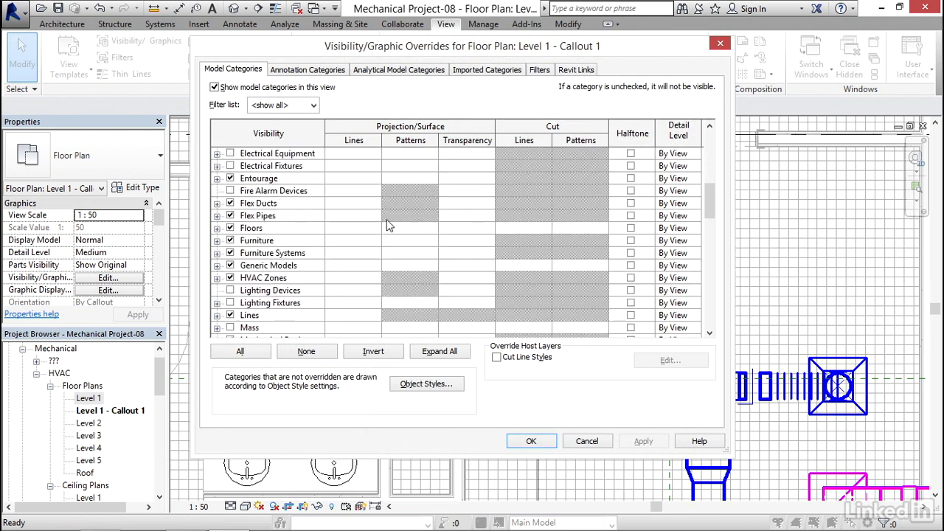
{"action": "left_click", "coordinate": [251, 227]}
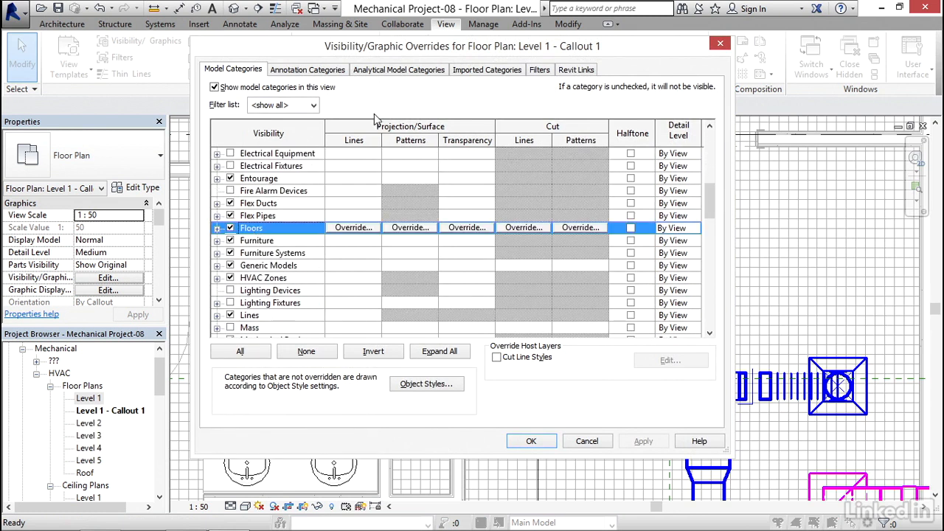
{"action": "mouse_move", "coordinate": [411, 235]}
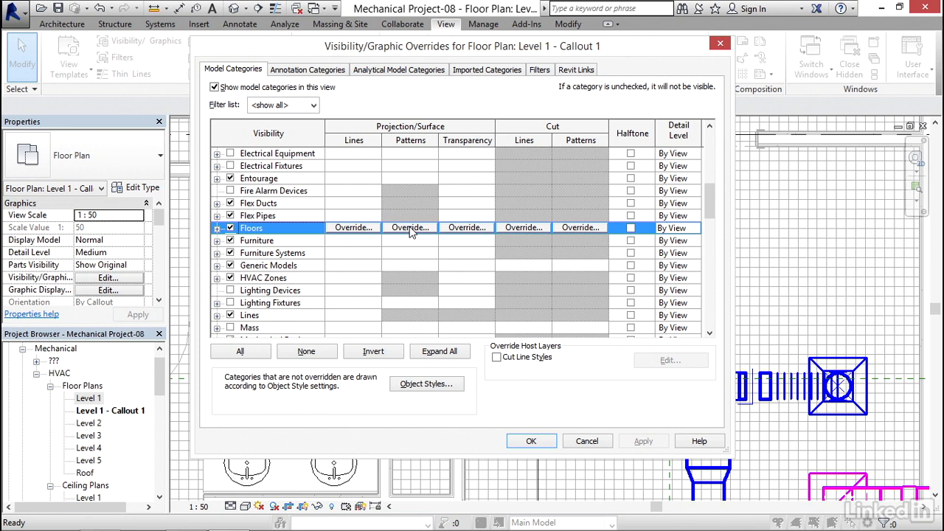
{"action": "left_click", "coordinate": [409, 227]}
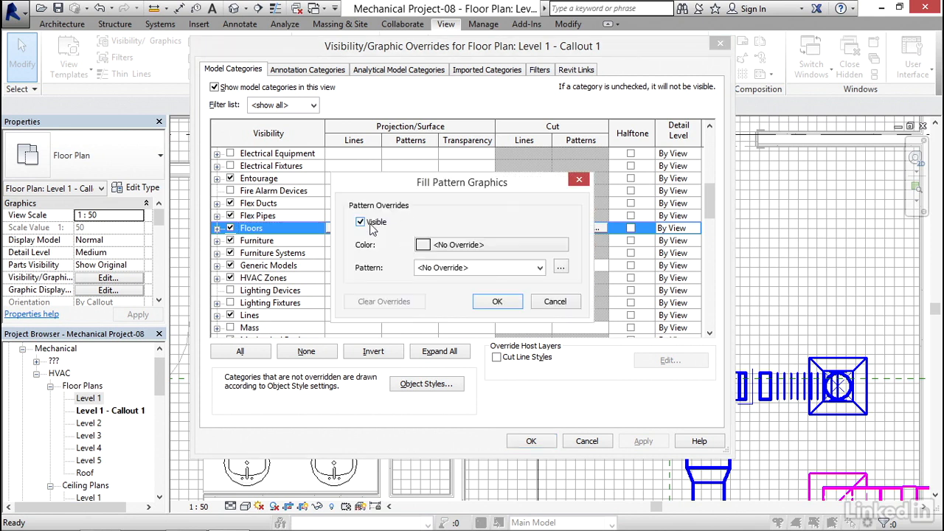
{"action": "left_click", "coordinate": [360, 222]}
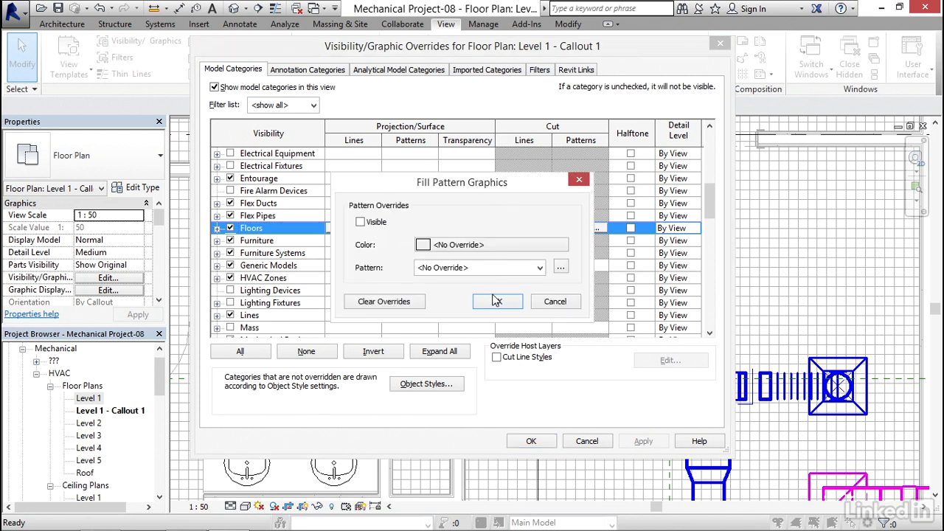
{"action": "left_click", "coordinate": [498, 301]}
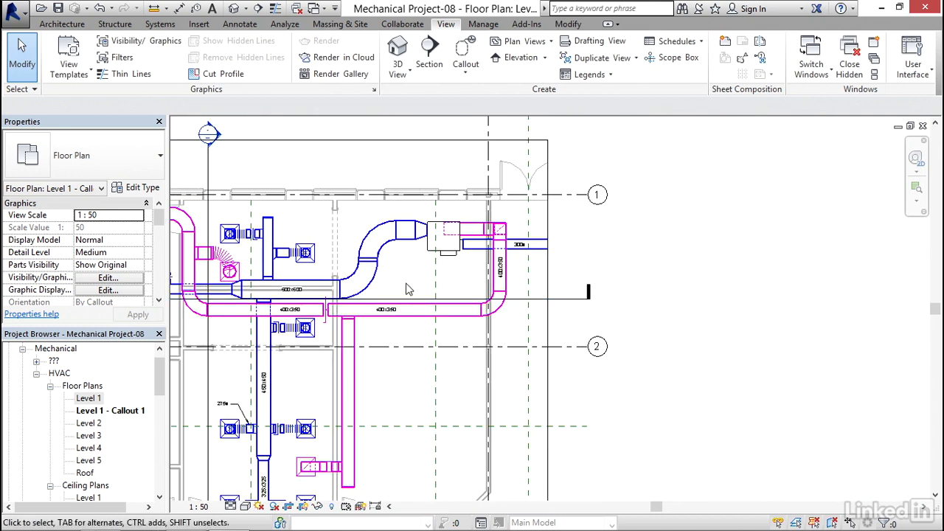
- Tag the VAV box by category as VAV-1 and drag the tag left with a leader
{"action": "scroll", "scroll_direction": "up", "scroll_amount": 3}
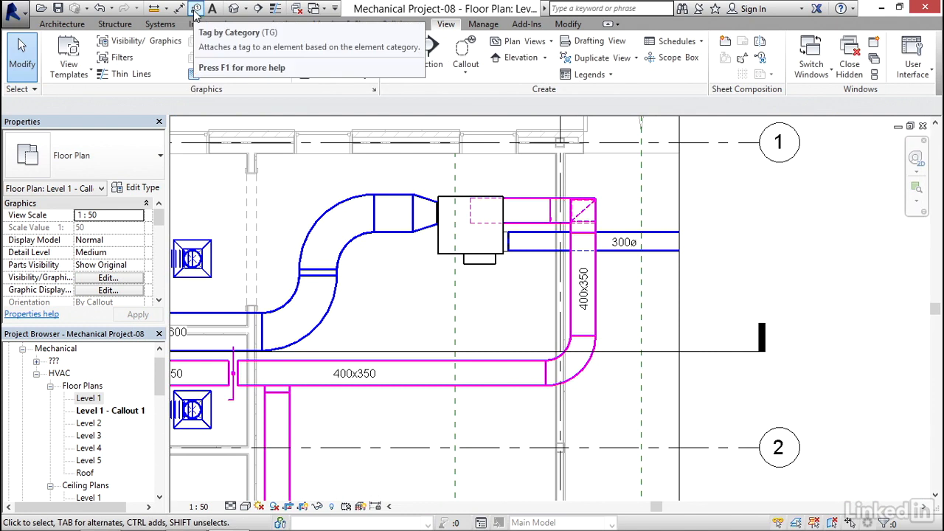
{"action": "left_click", "coordinate": [195, 9]}
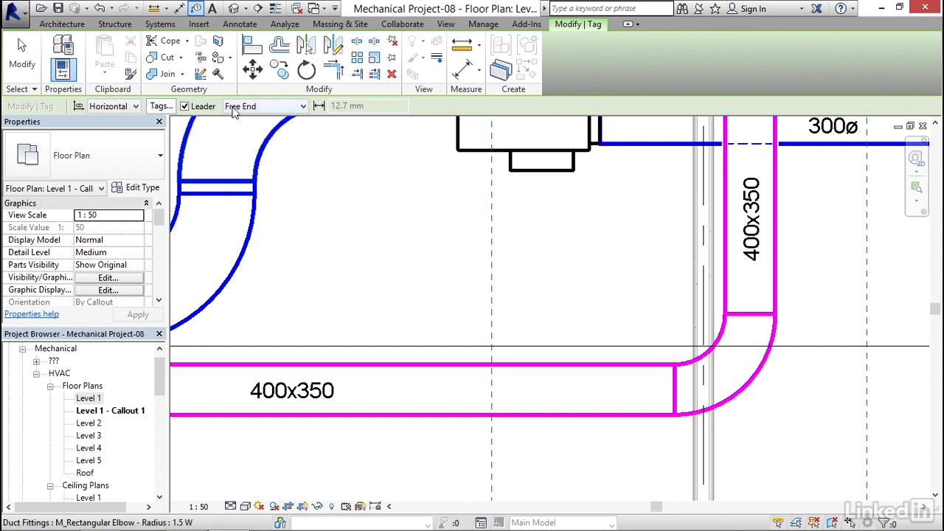
{"action": "mouse_move", "coordinate": [445, 187]}
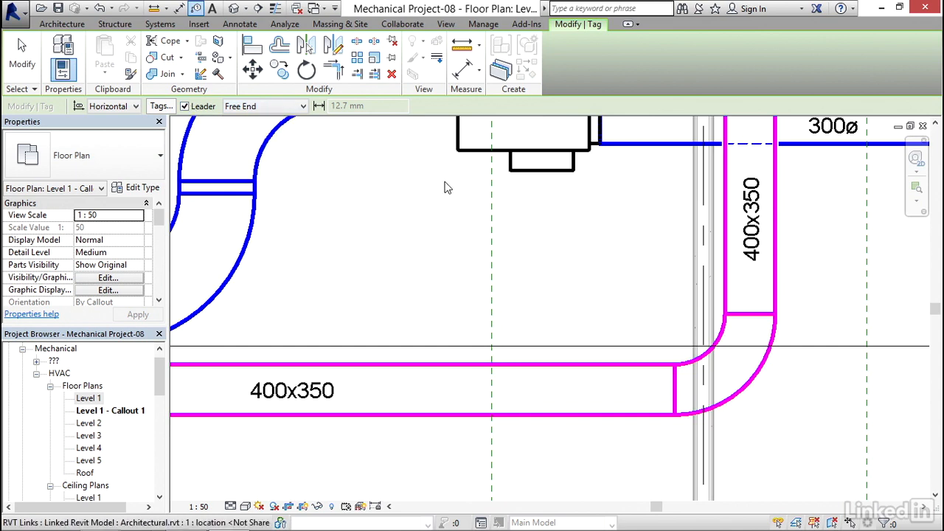
{"action": "left_click", "coordinate": [446, 188]}
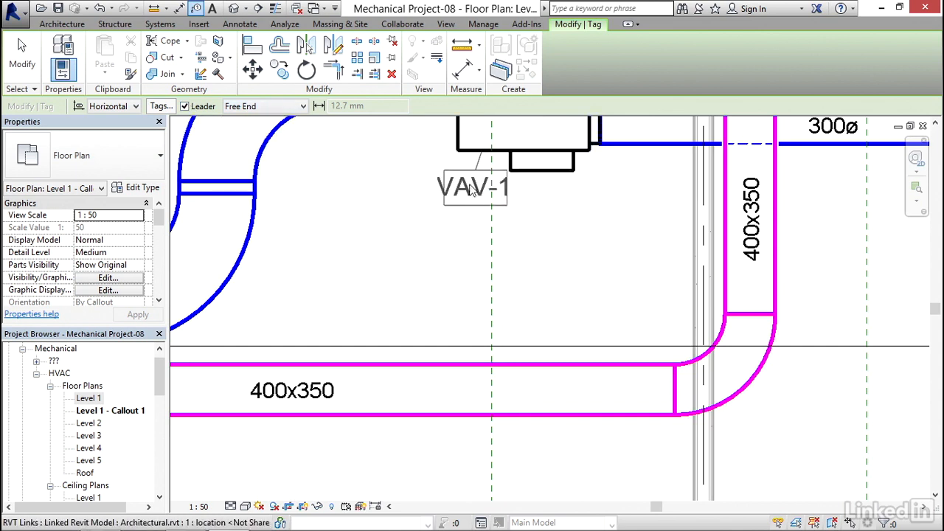
{"action": "left_click_drag", "start_coordinate": [471, 186], "coordinate": [389, 202]}
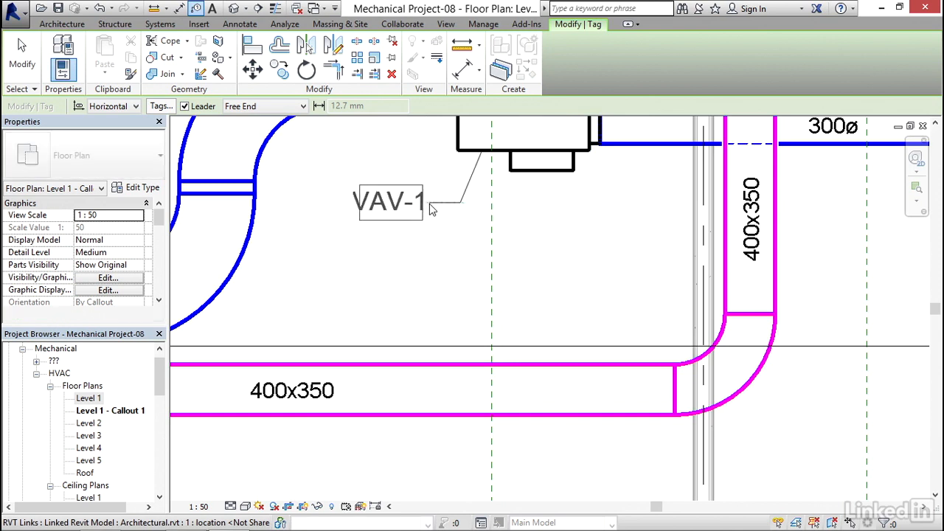
{"action": "left_click", "coordinate": [445, 24]}
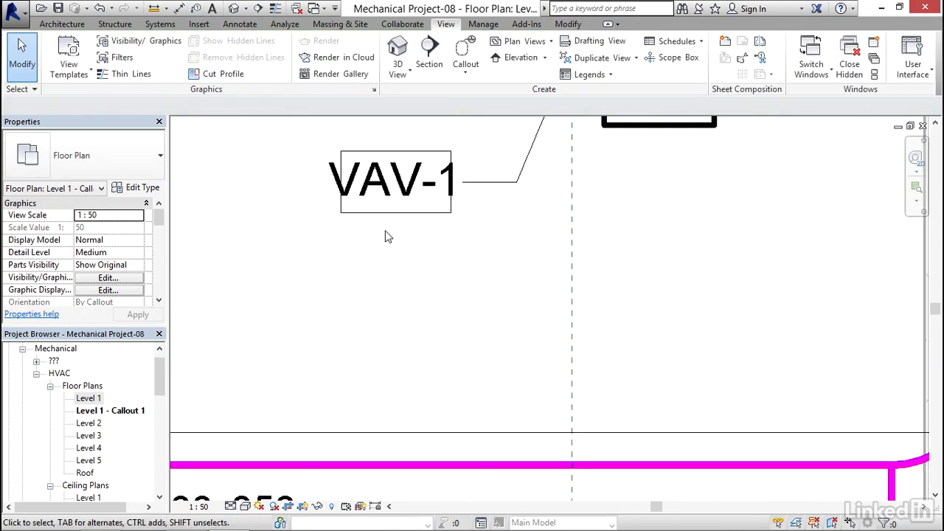
- Switch the VAV-1 tag from the Boxed type to the unboxed Standard type
{"action": "left_click", "coordinate": [391, 181]}
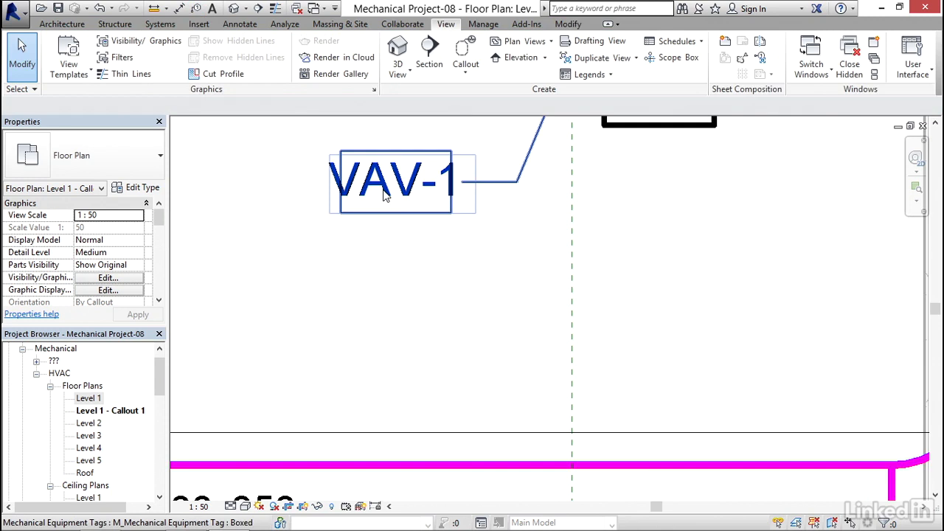
{"action": "left_click", "coordinate": [395, 180]}
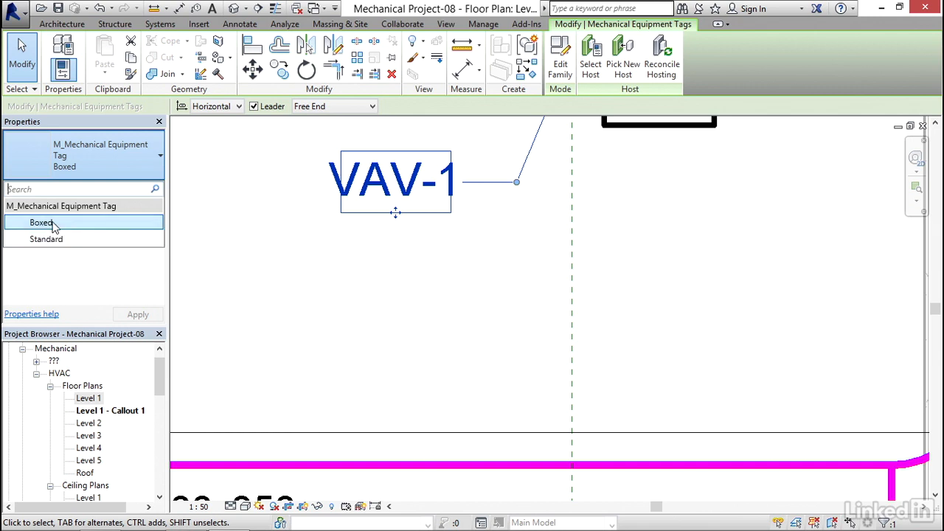
{"action": "left_click", "coordinate": [46, 239]}
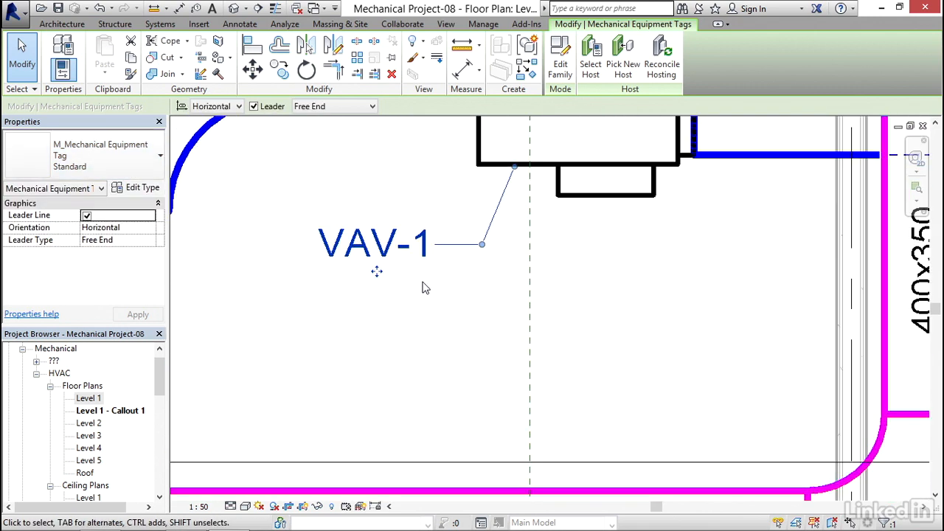
{"action": "mouse_move", "coordinate": [560, 53]}
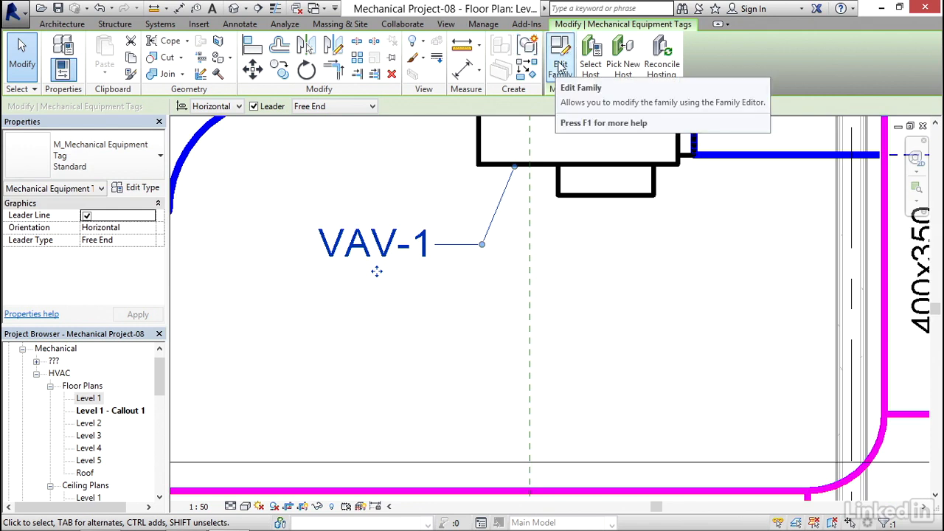
- Edit the mechanical equipment tag family, review the label properties, and load it back overwriting the existing version
{"action": "left_click", "coordinate": [559, 55]}
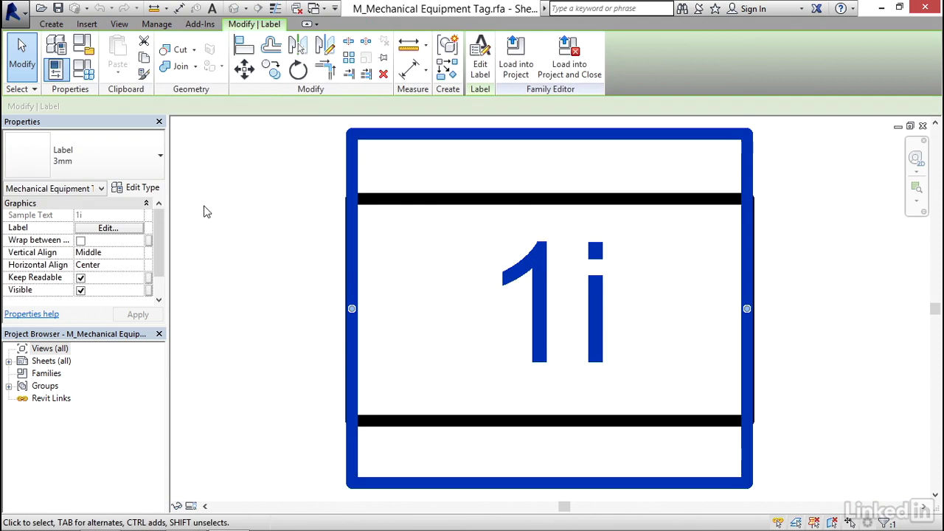
{"action": "left_click", "coordinate": [136, 186]}
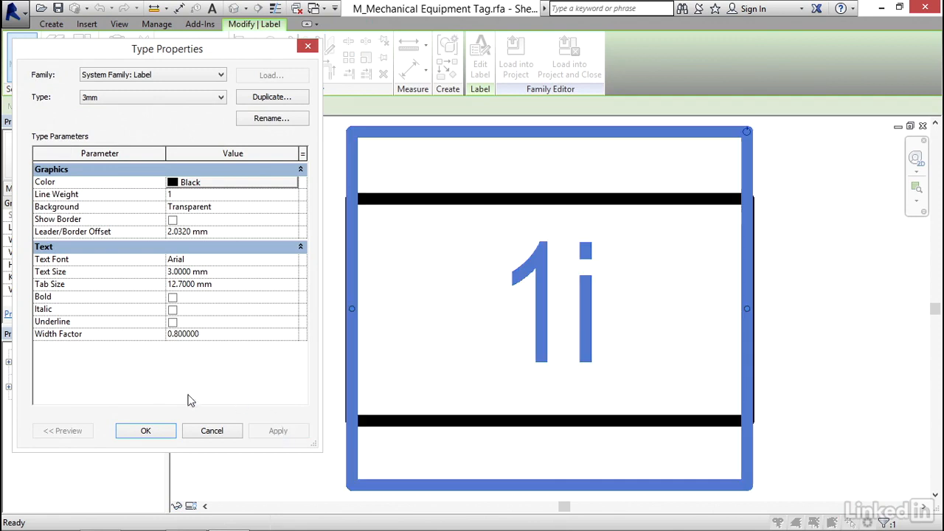
{"action": "left_click", "coordinate": [145, 430]}
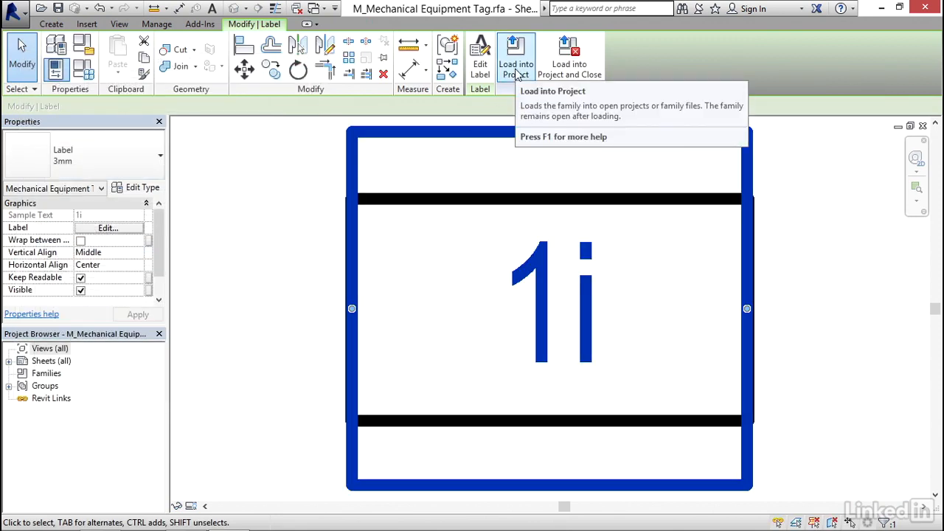
{"action": "left_click", "coordinate": [516, 55]}
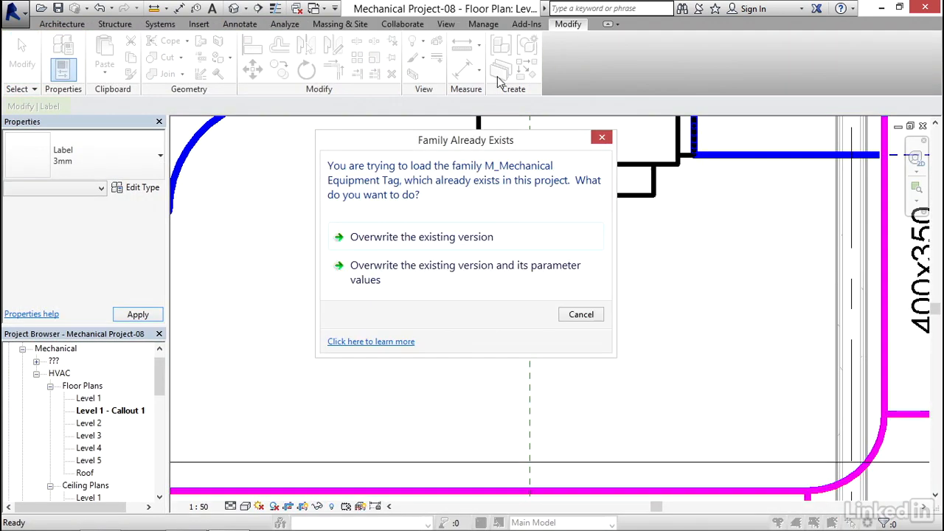
{"action": "left_click", "coordinate": [421, 237]}
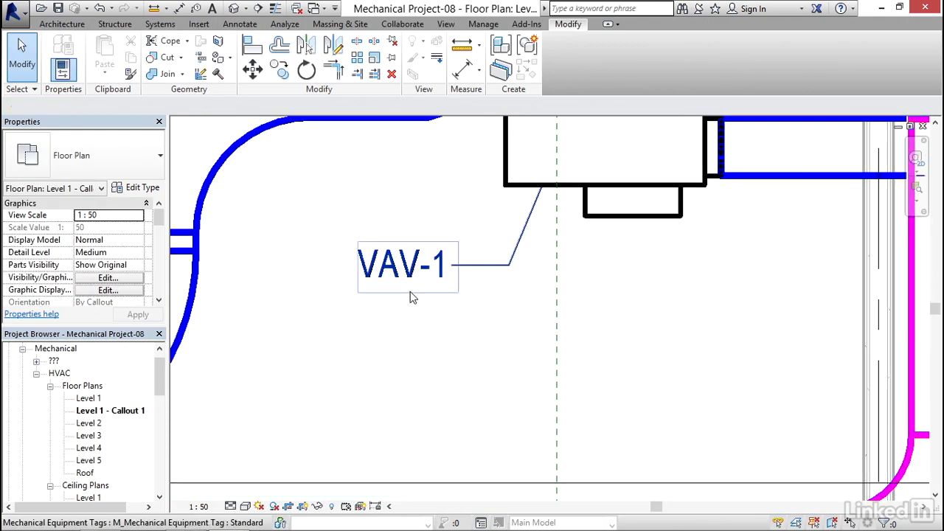
- Set the VAV-1 tag type's Leader Arrowhead to Arrow Filled 15 Degree and apply it
{"action": "left_click", "coordinate": [402, 265]}
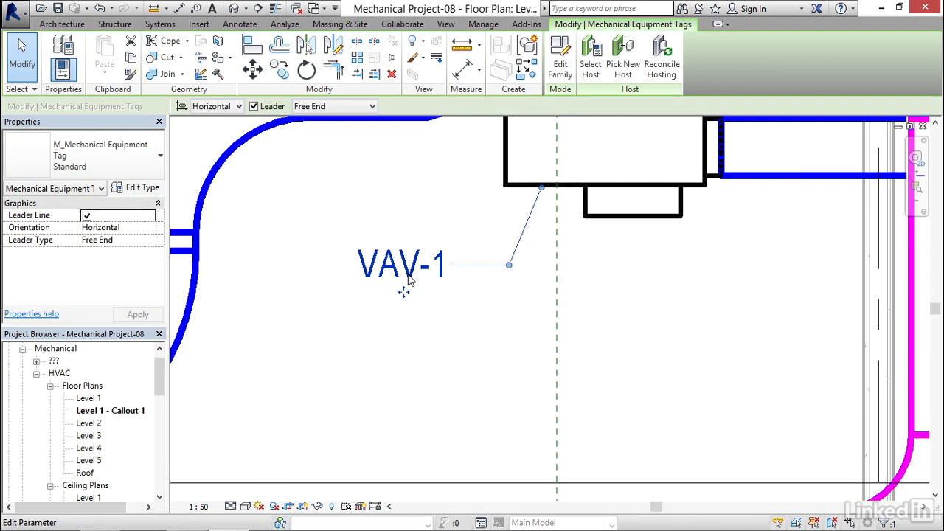
{"action": "mouse_move", "coordinate": [142, 187]}
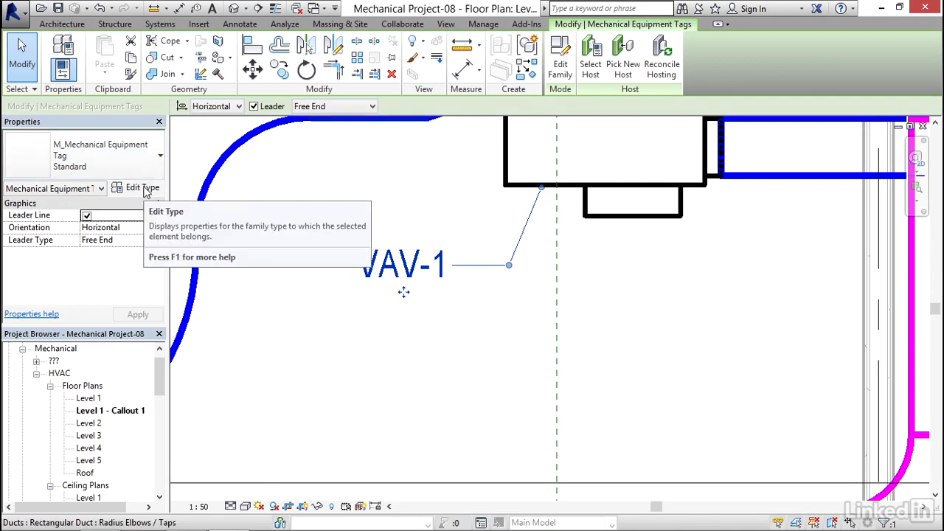
{"action": "left_click", "coordinate": [142, 187]}
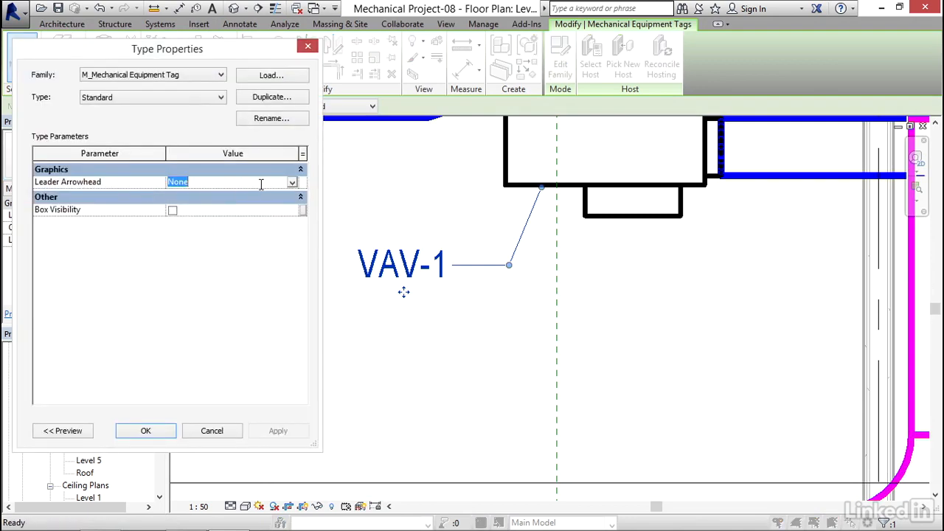
{"action": "left_click", "coordinate": [292, 181]}
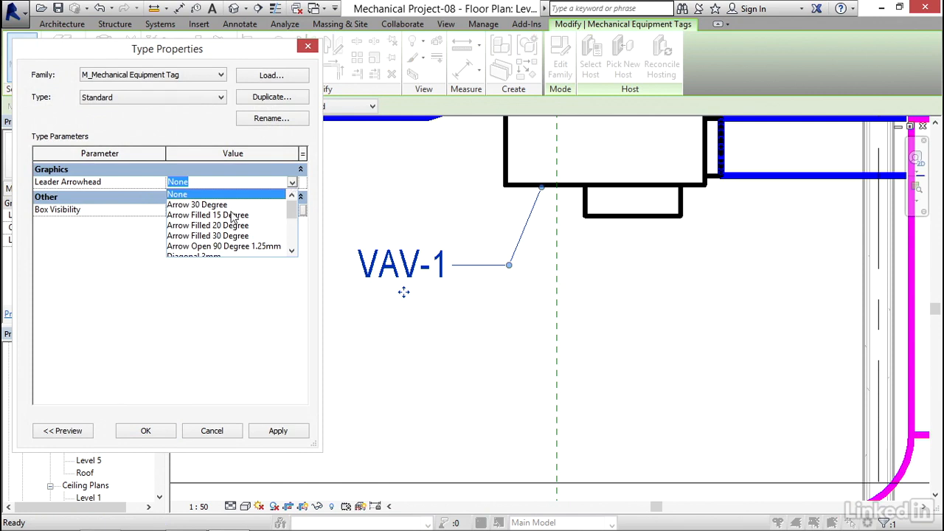
{"action": "left_click", "coordinate": [208, 215]}
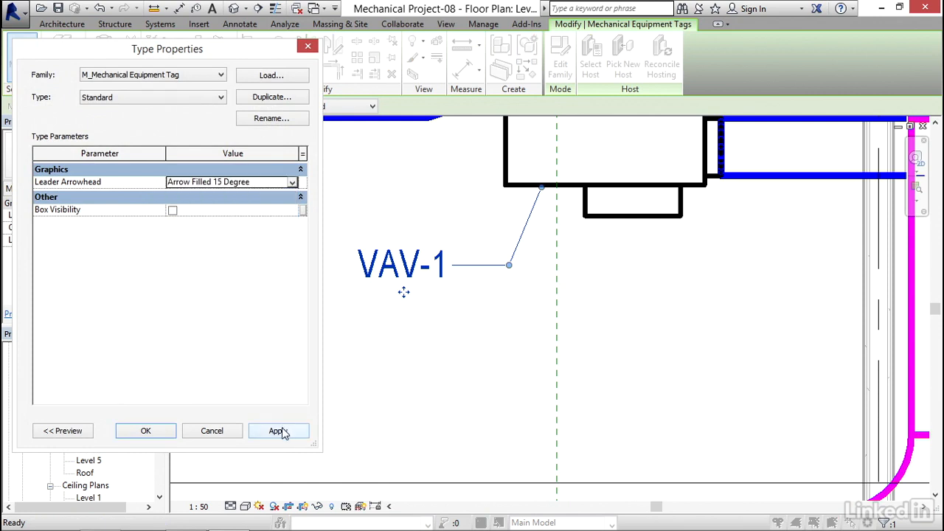
{"action": "left_click", "coordinate": [145, 430]}
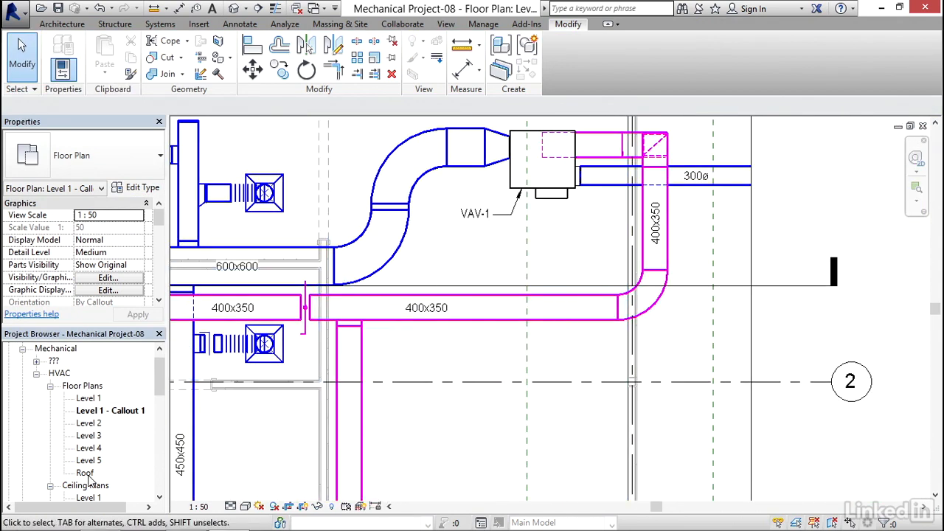
- On the Roof plan, tag the air handling unit as AHU-1 and place the tag below-left of it
{"action": "double_click", "coordinate": [85, 471]}
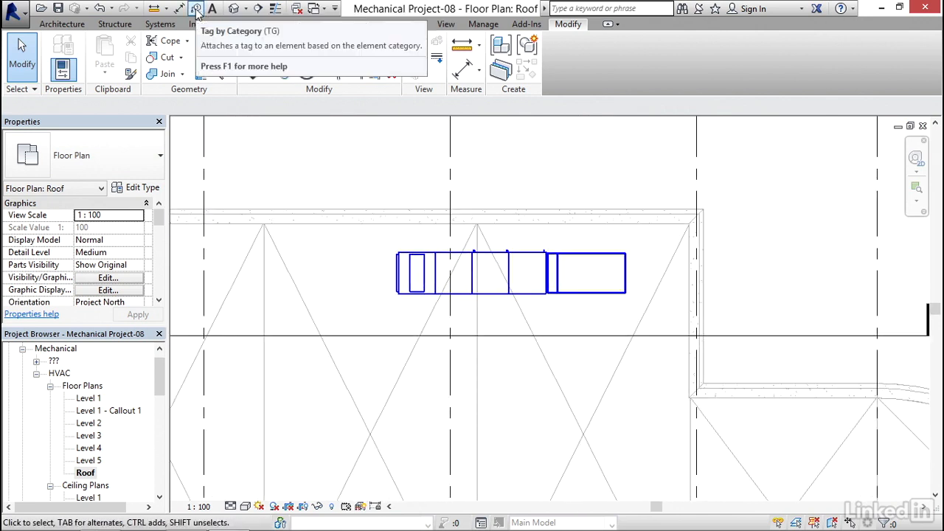
{"action": "left_click", "coordinate": [196, 8]}
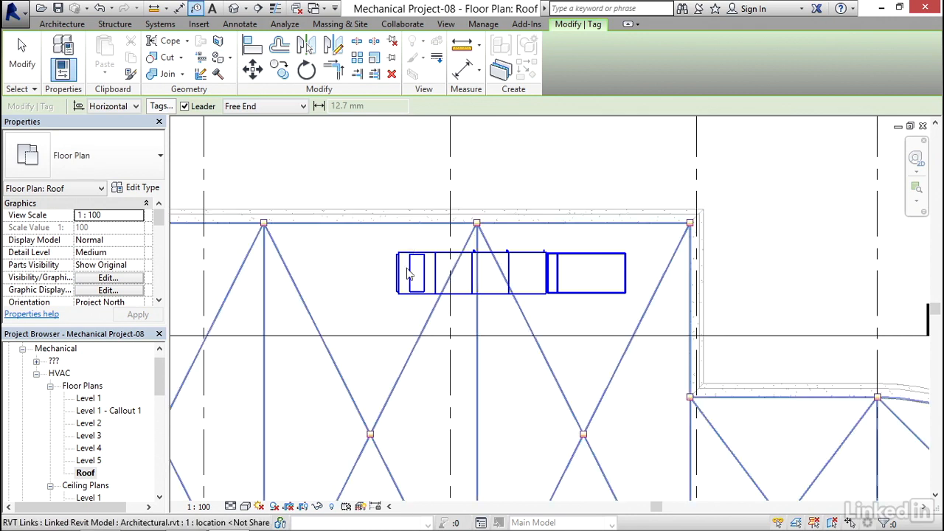
{"action": "left_click", "coordinate": [409, 272]}
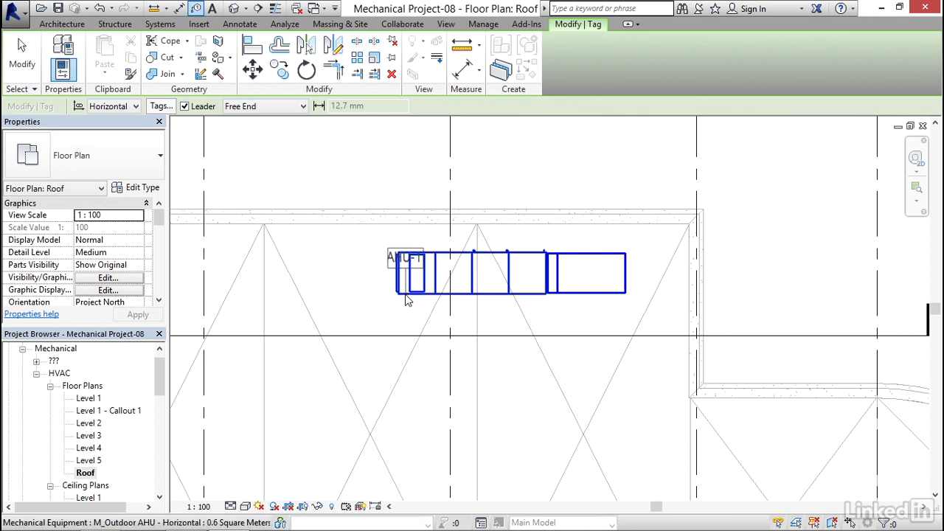
{"action": "left_click_drag", "start_coordinate": [404, 257], "coordinate": [354, 314]}
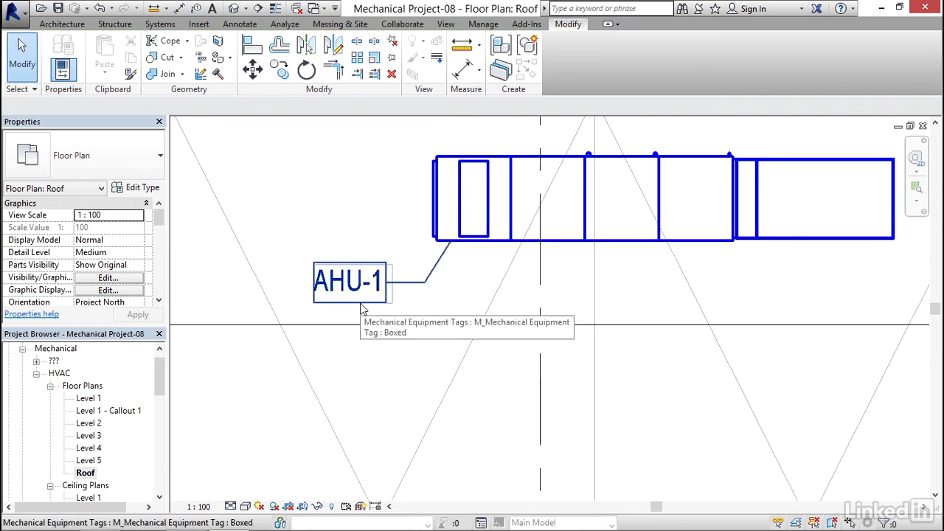
{"action": "left_click", "coordinate": [348, 281]}
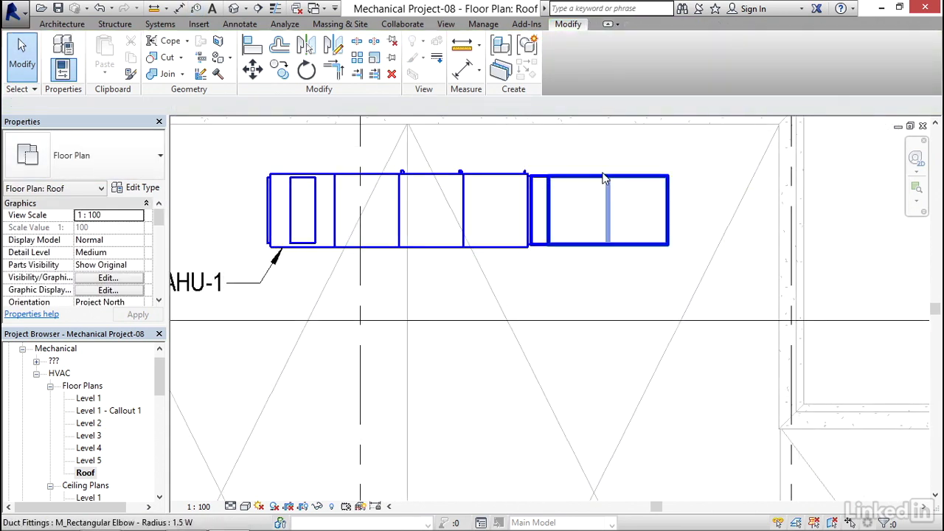
{"action": "mouse_move", "coordinate": [576, 182]}
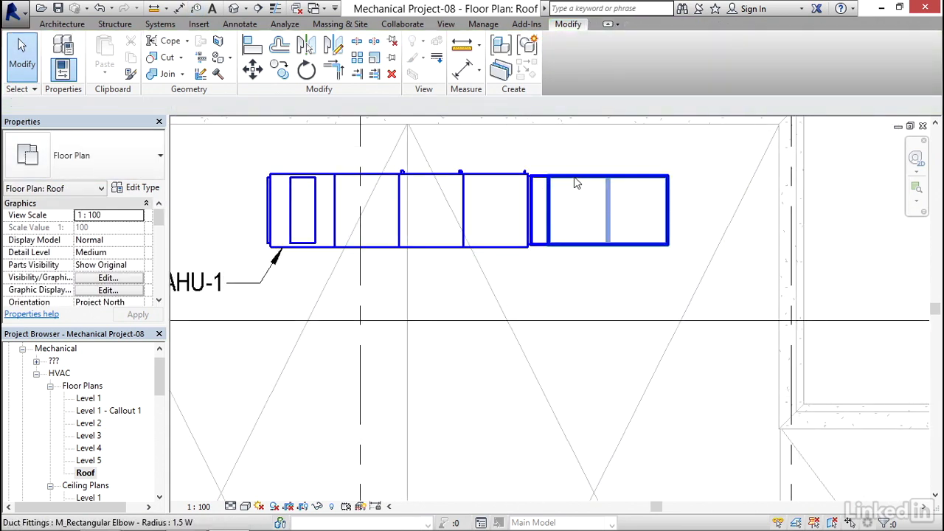
- Place a spot elevation reading 23836 with a leader beside the rooftop AHU
{"action": "left_click", "coordinate": [239, 24]}
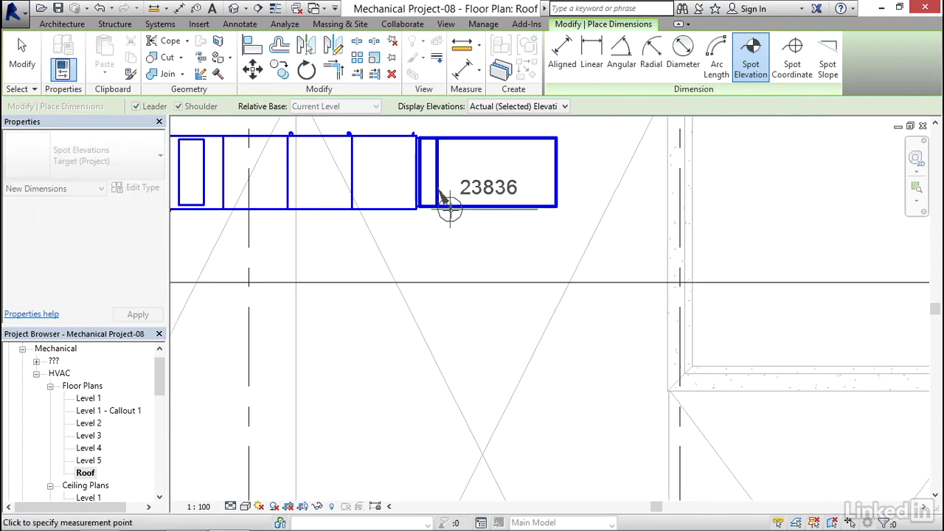
{"action": "mouse_move", "coordinate": [531, 240]}
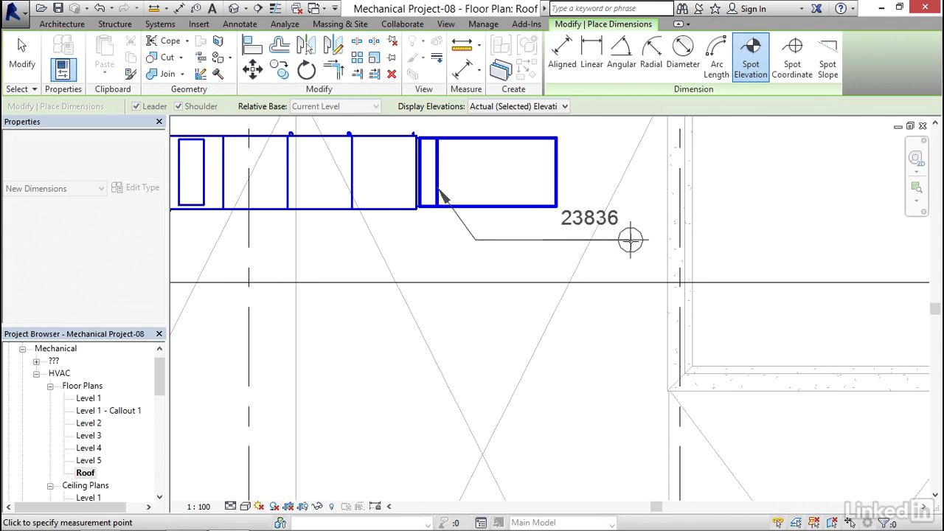
{"action": "left_click", "coordinate": [589, 375]}
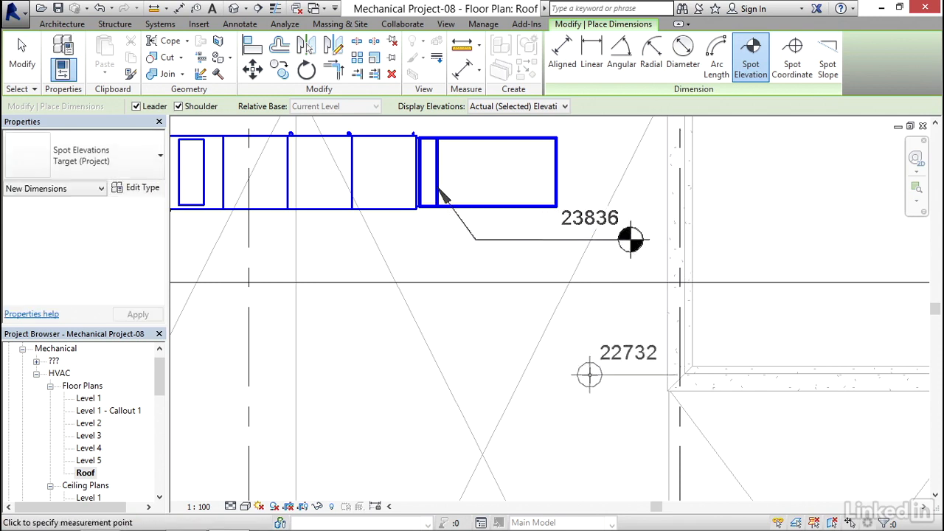